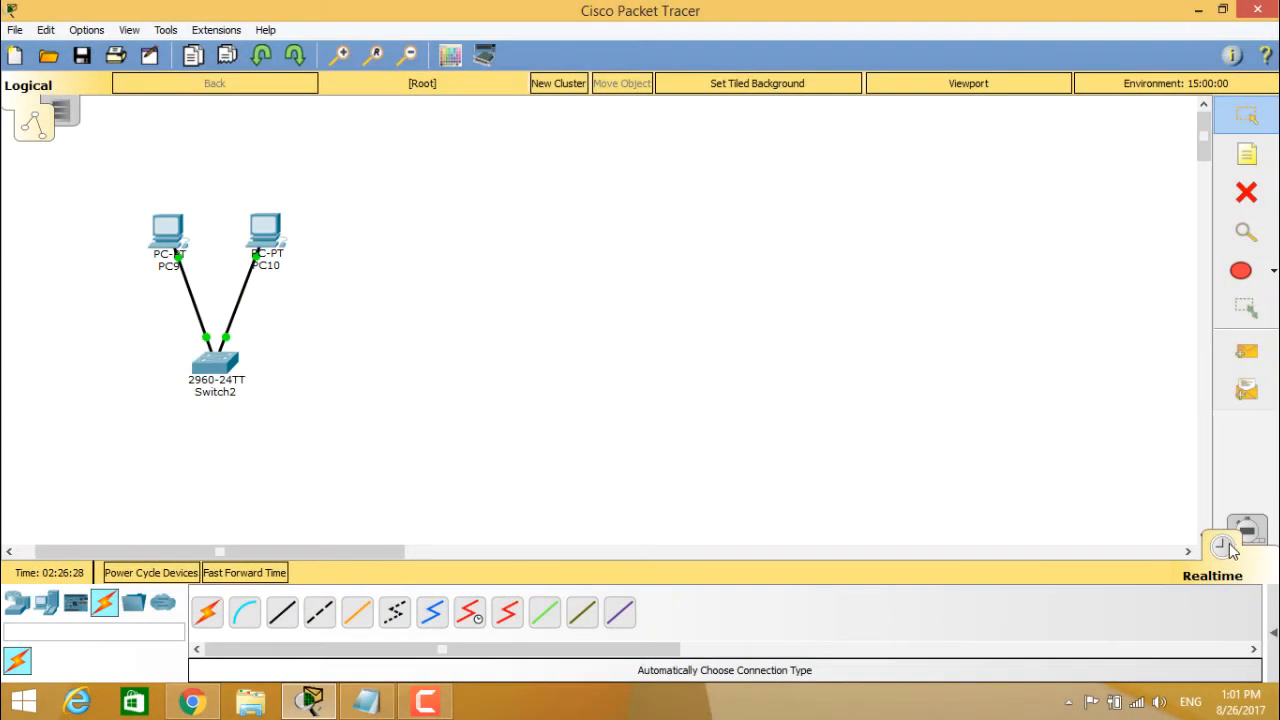
Switch the workspace from Realtime to Simulation mode, queuing the ICMP event at PC9.
left_click(1246, 532)
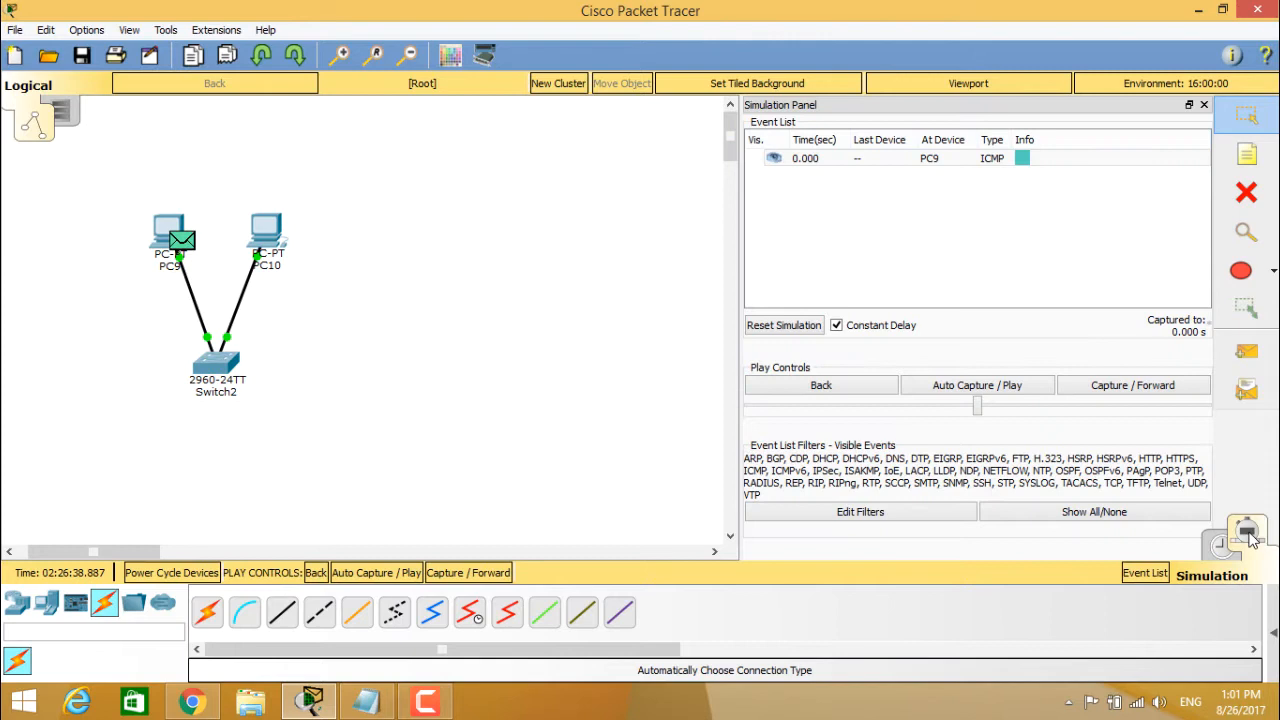
mouse_move(1146, 572)
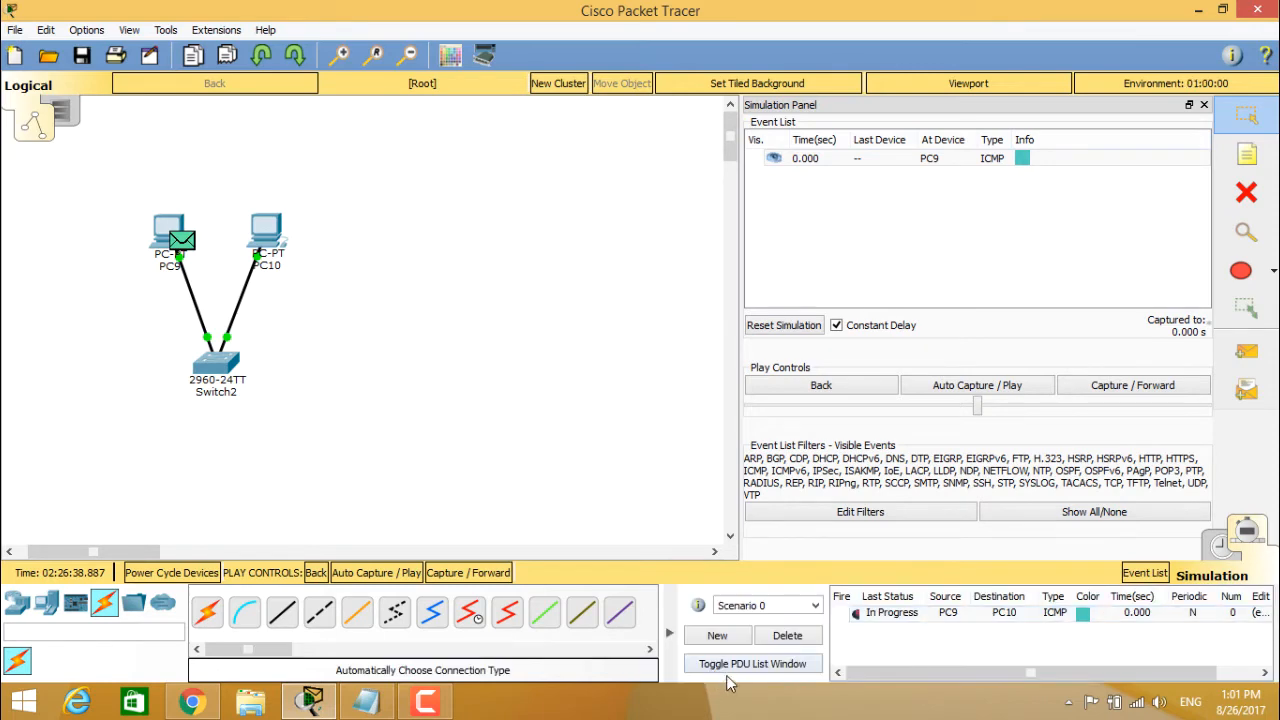
mouse_move(752, 664)
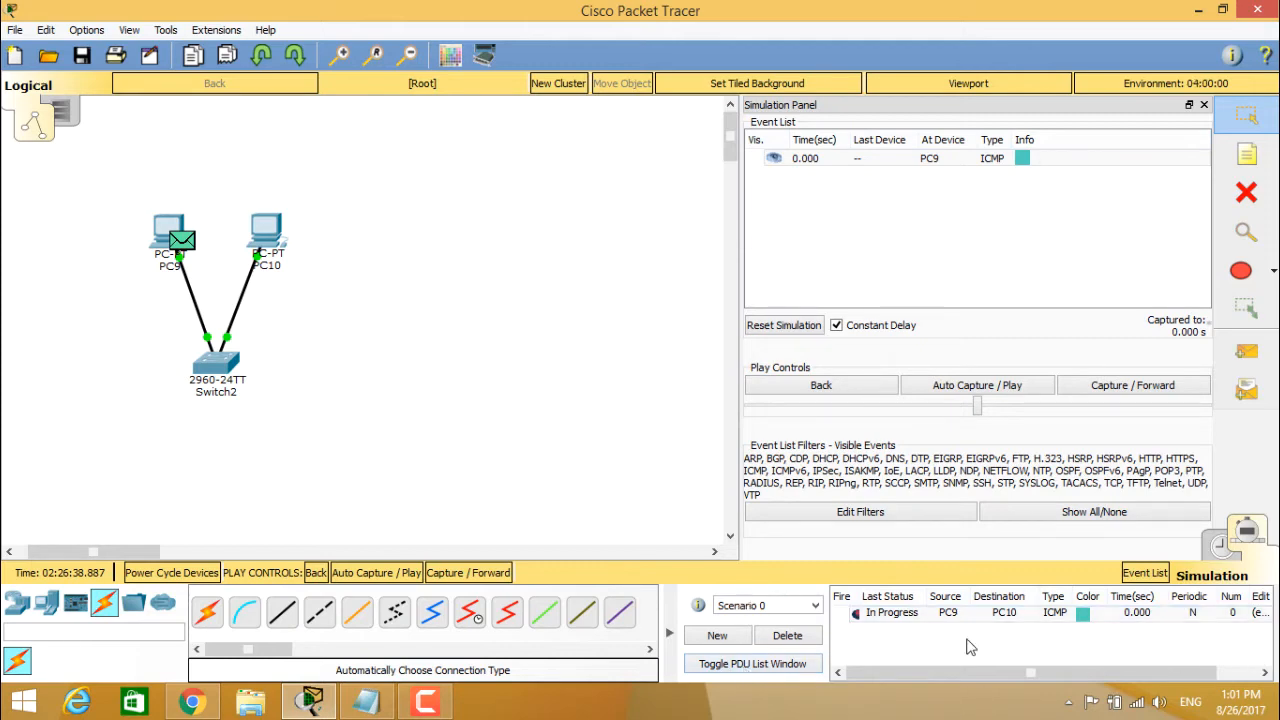
Expand the PDU list window showing the in-progress ICMP PDU from PC9 to PC10.
left_click(752, 664)
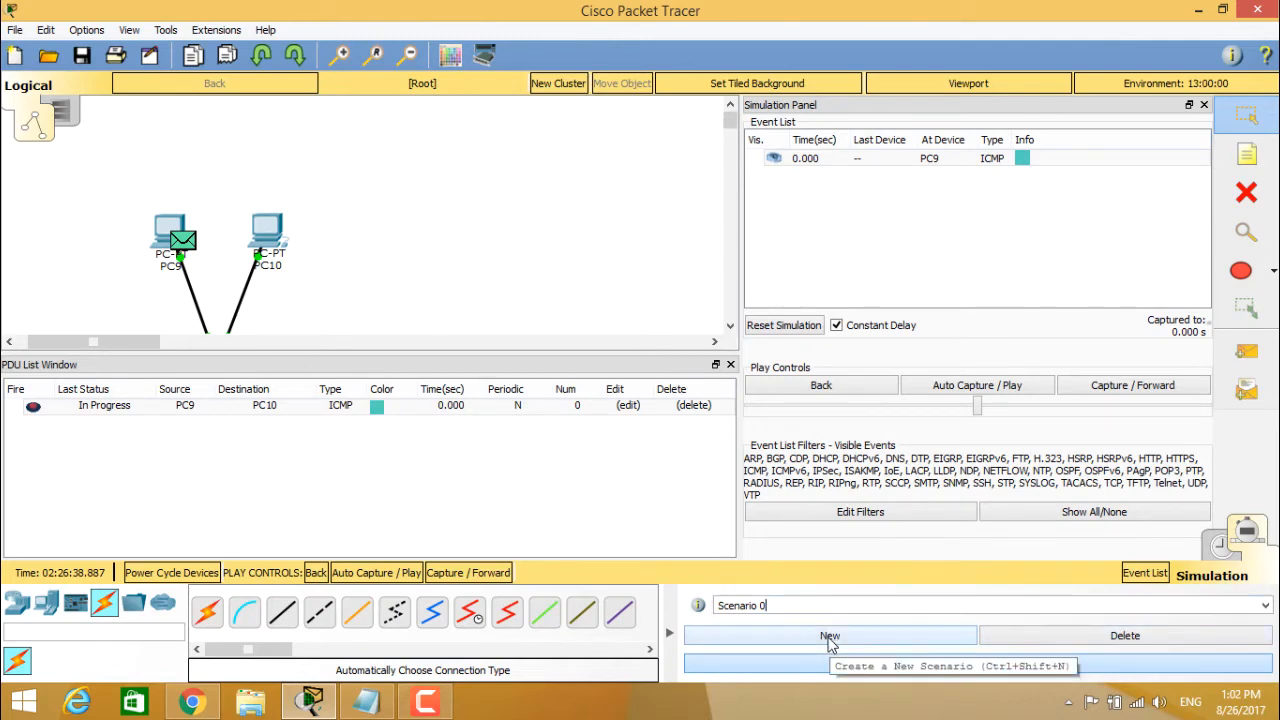
Create new empty Scenarios 1 through 3, leaving Scenario 3 with no PDUs or events.
left_click(830, 636)
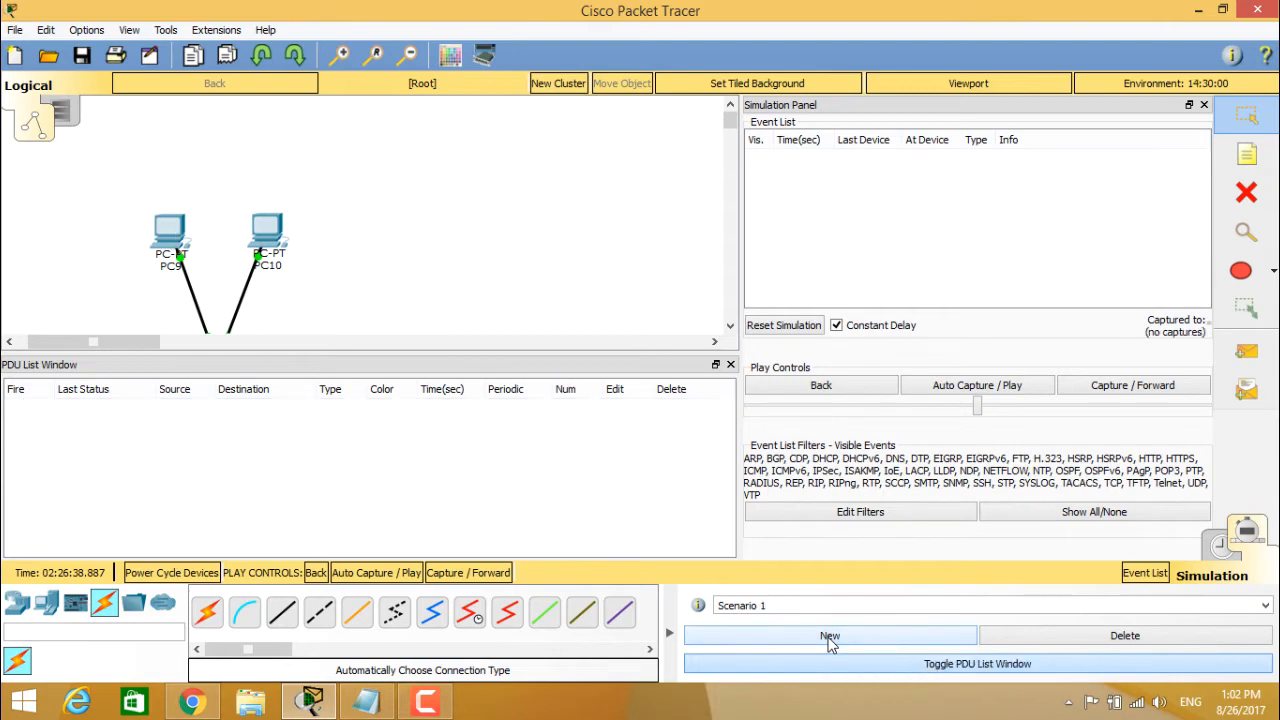
left_click(830, 636)
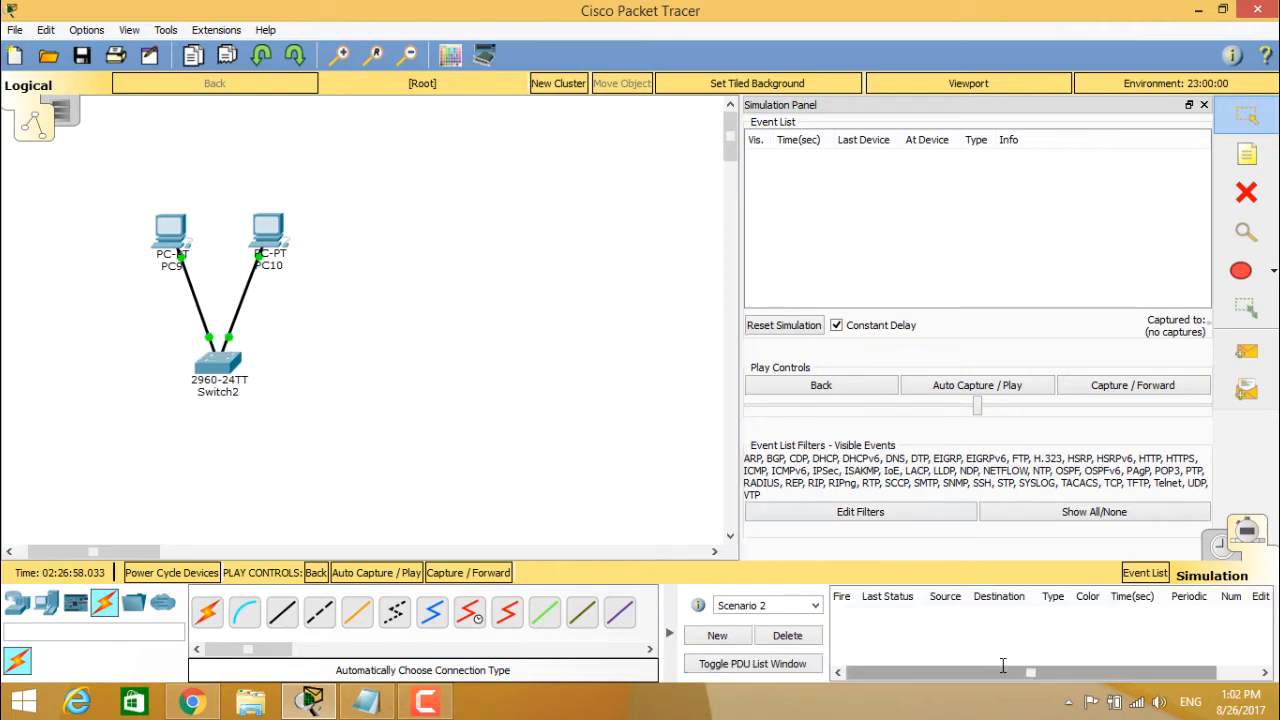
left_click(716, 636)
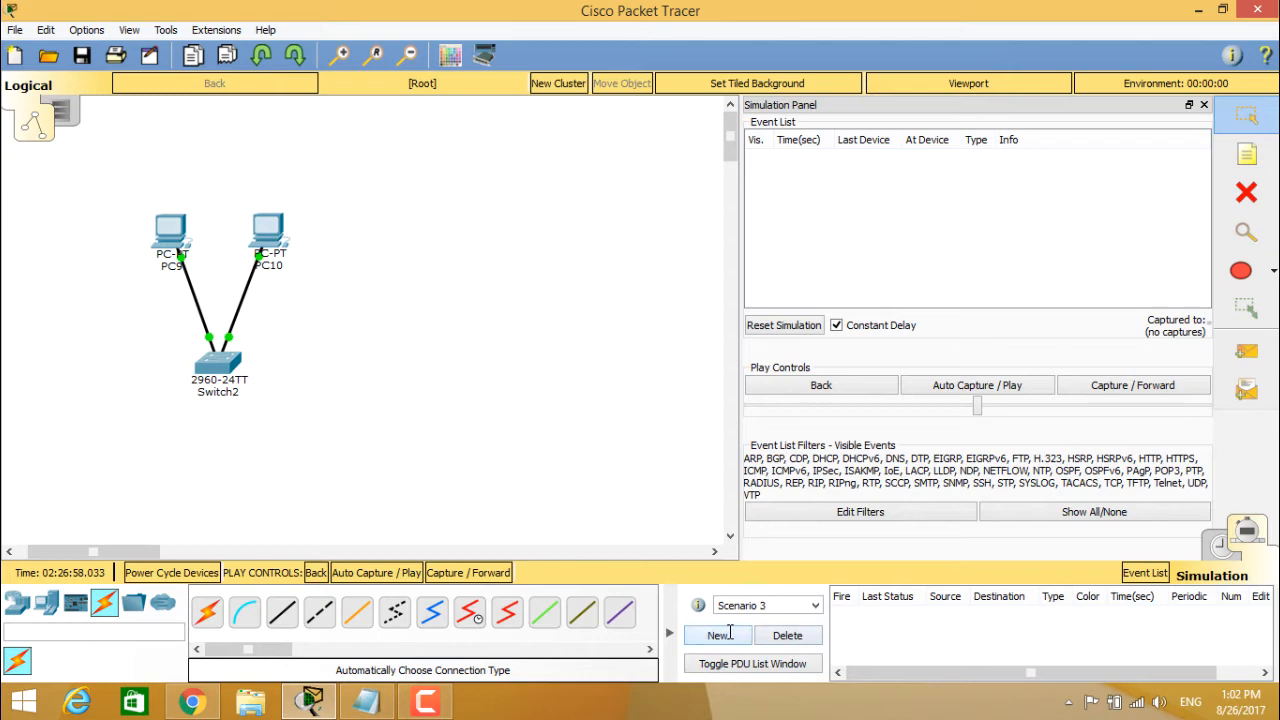
mouse_move(716, 636)
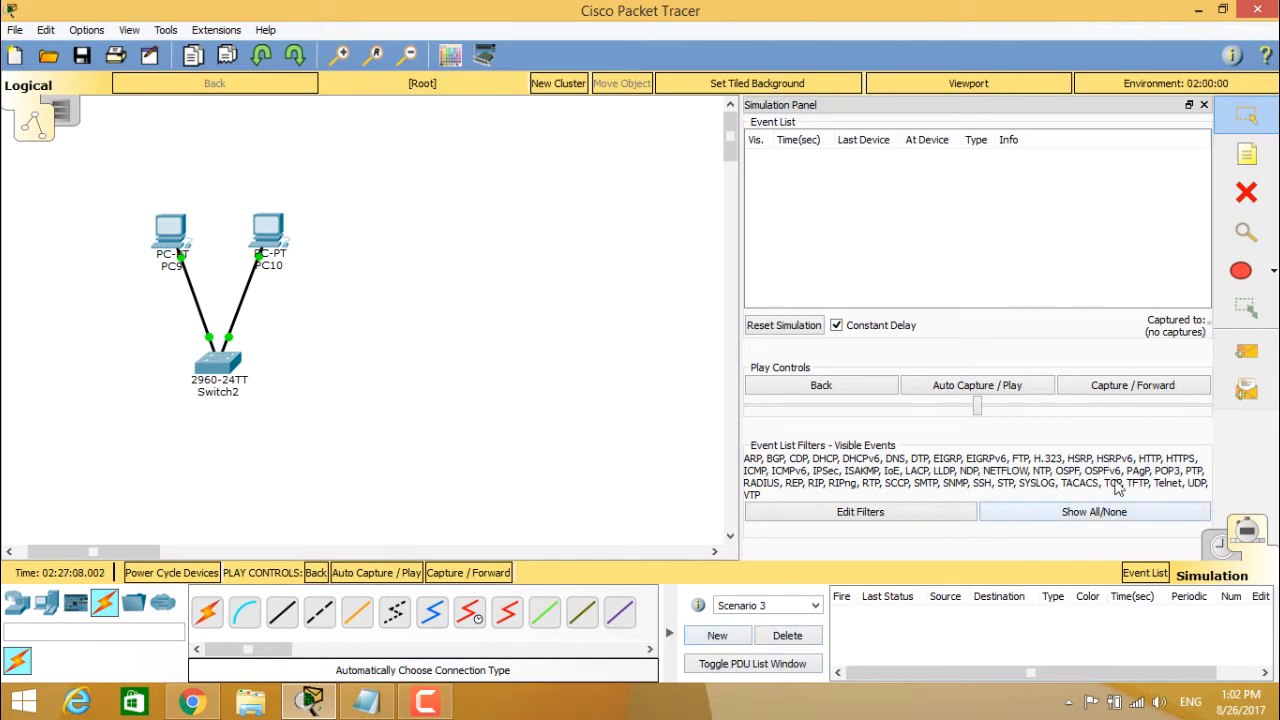
mouse_move(1248, 390)
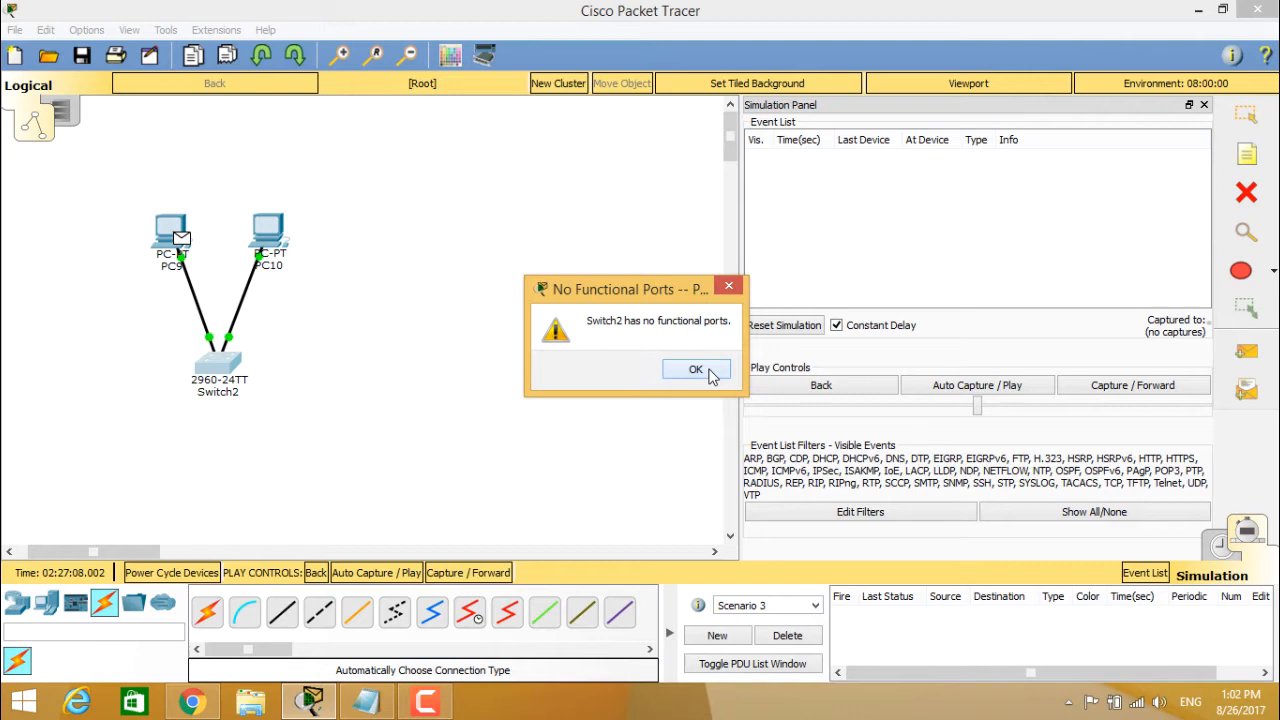
Dismiss the Switch2 no-functional-ports warning and step forward to capture three STP events to PC10 and PC9.
left_click(696, 368)
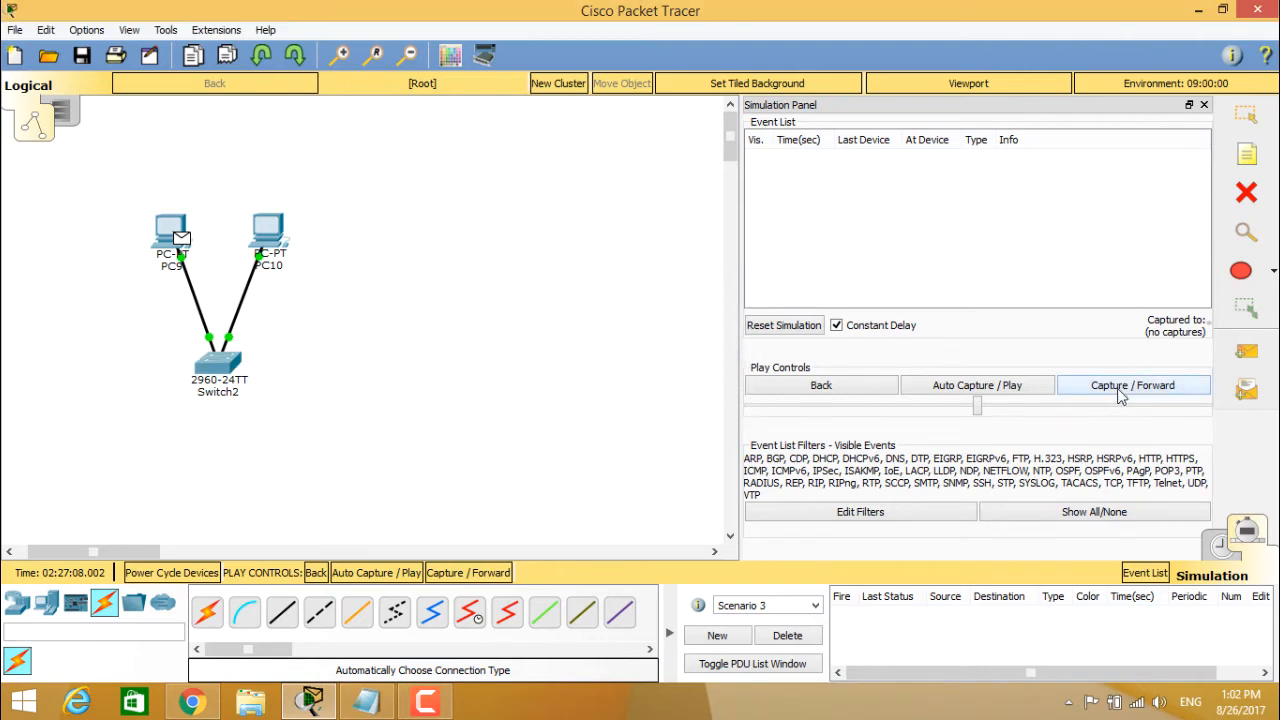
left_click(1132, 384)
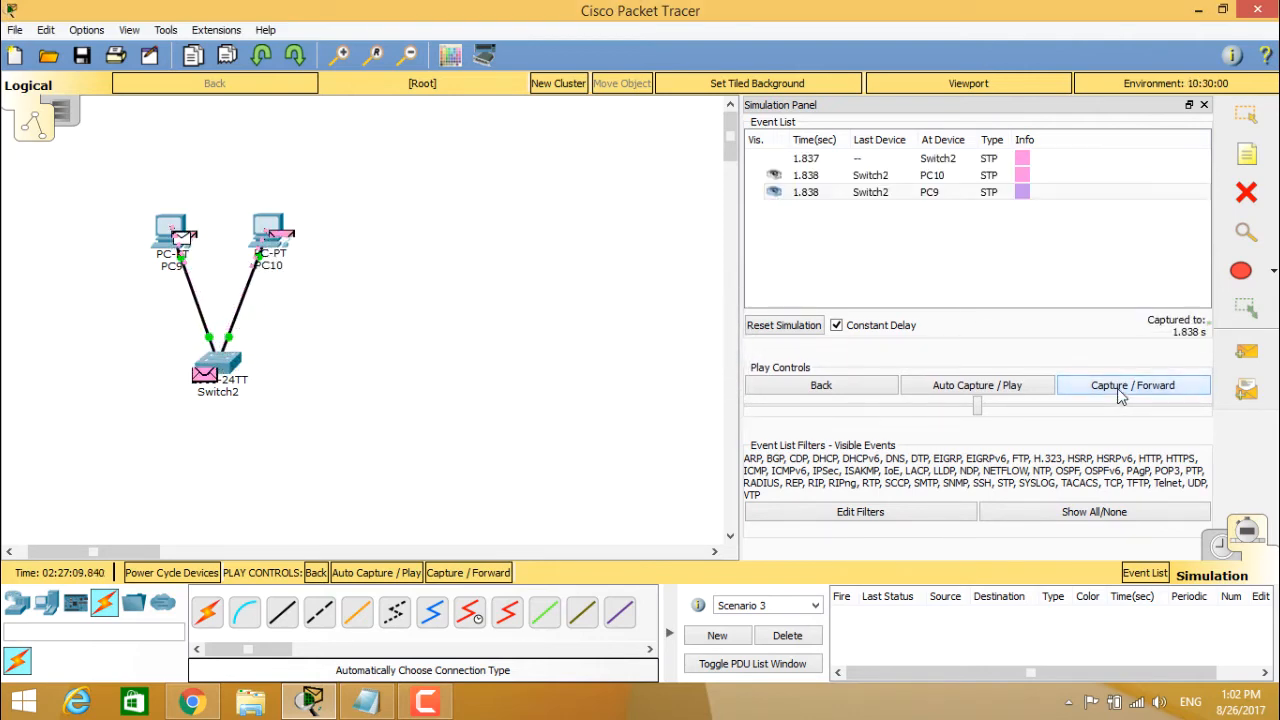
left_click(1132, 384)
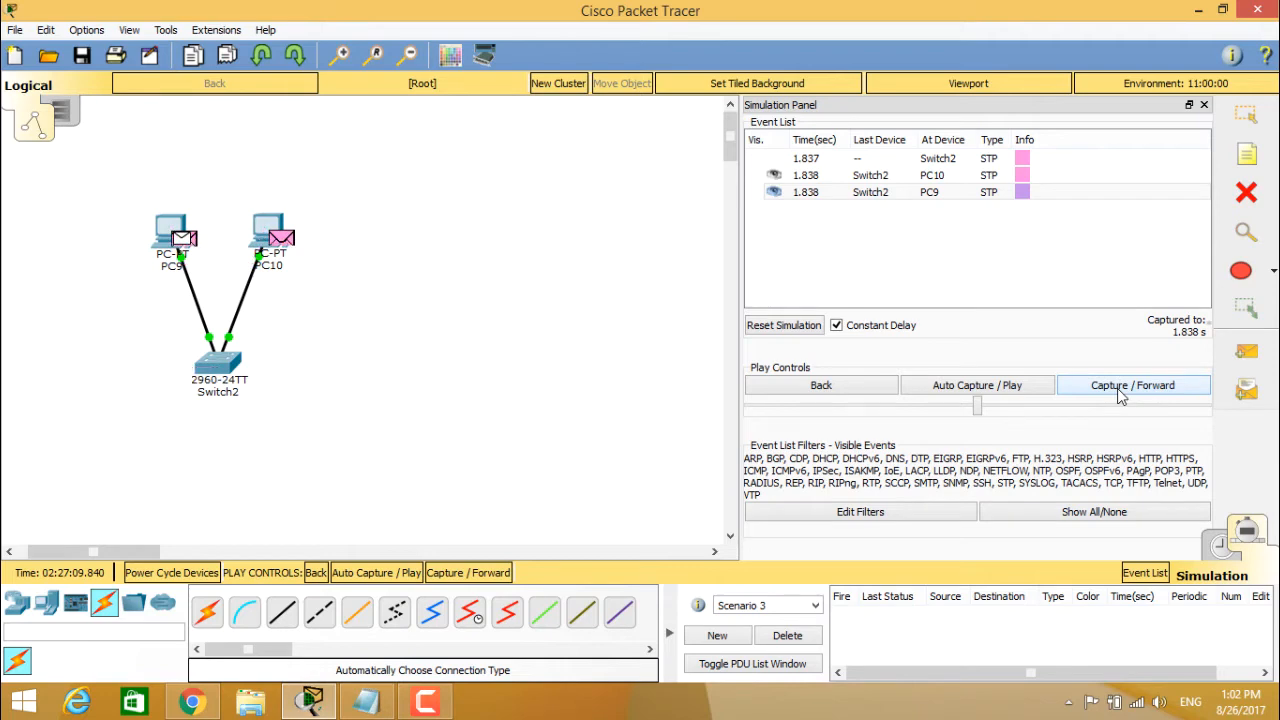
left_click(1132, 384)
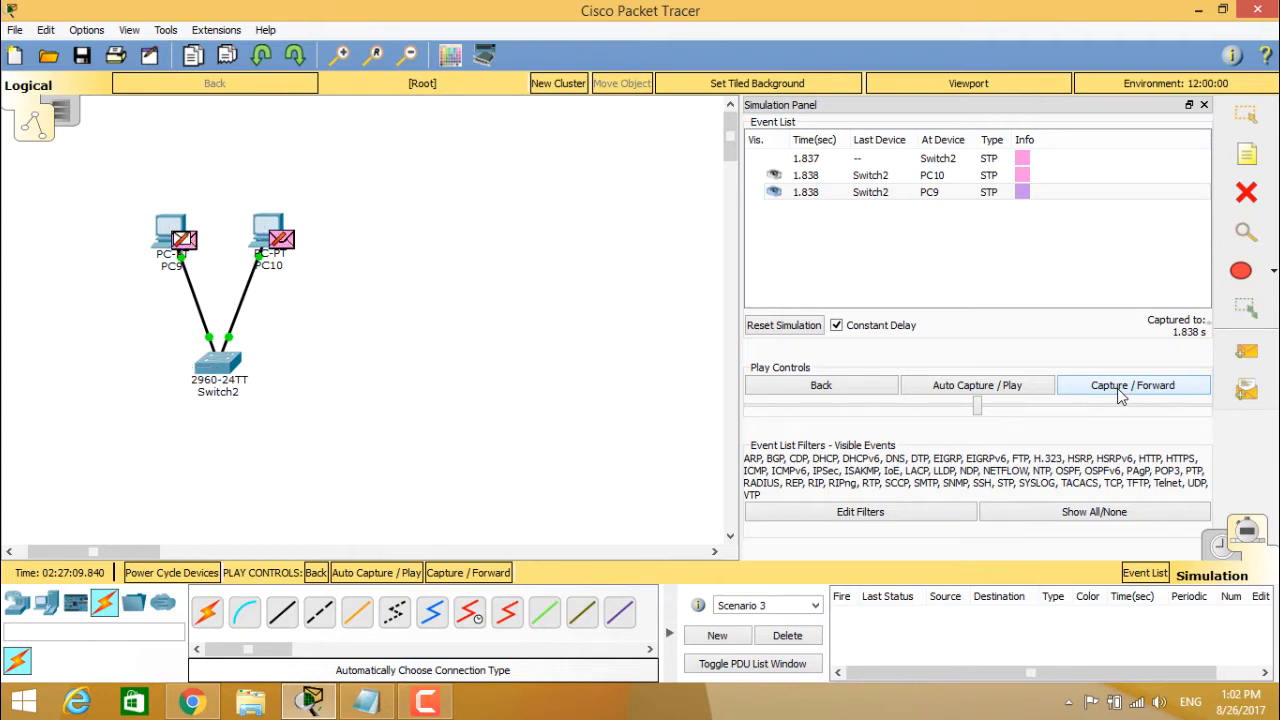
left_click(1132, 384)
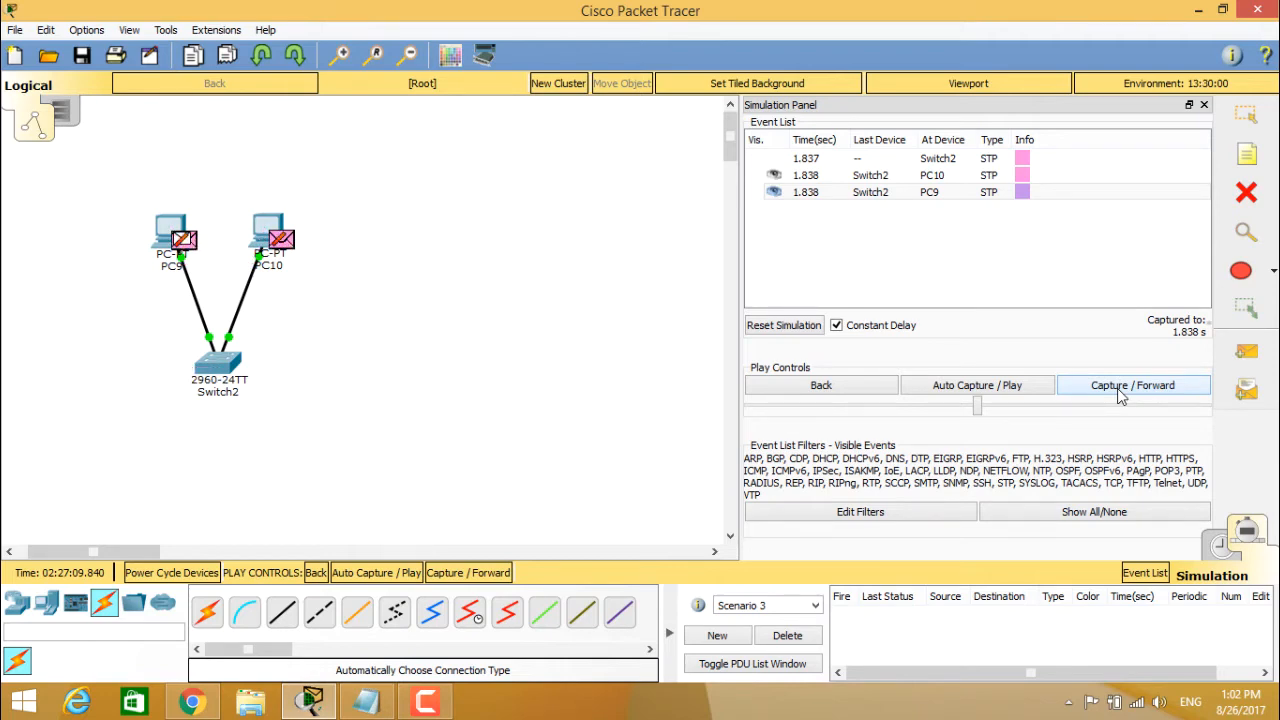
left_click(1132, 384)
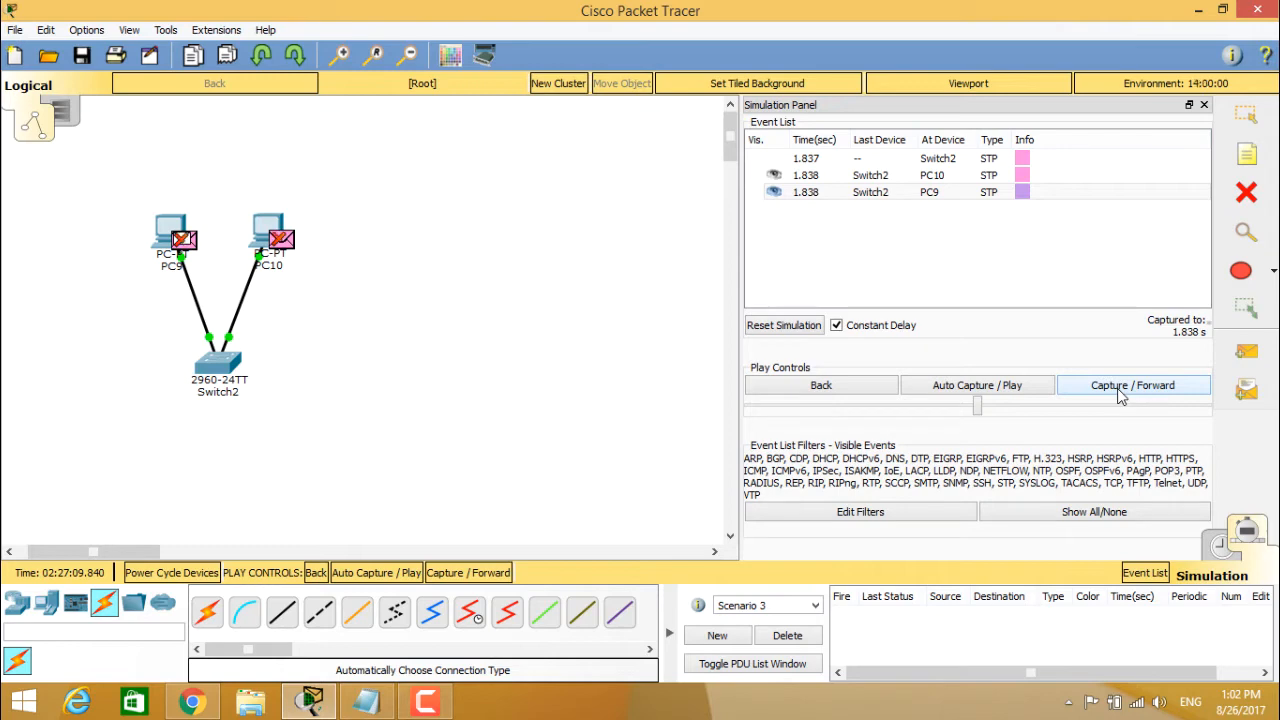
left_click(1132, 384)
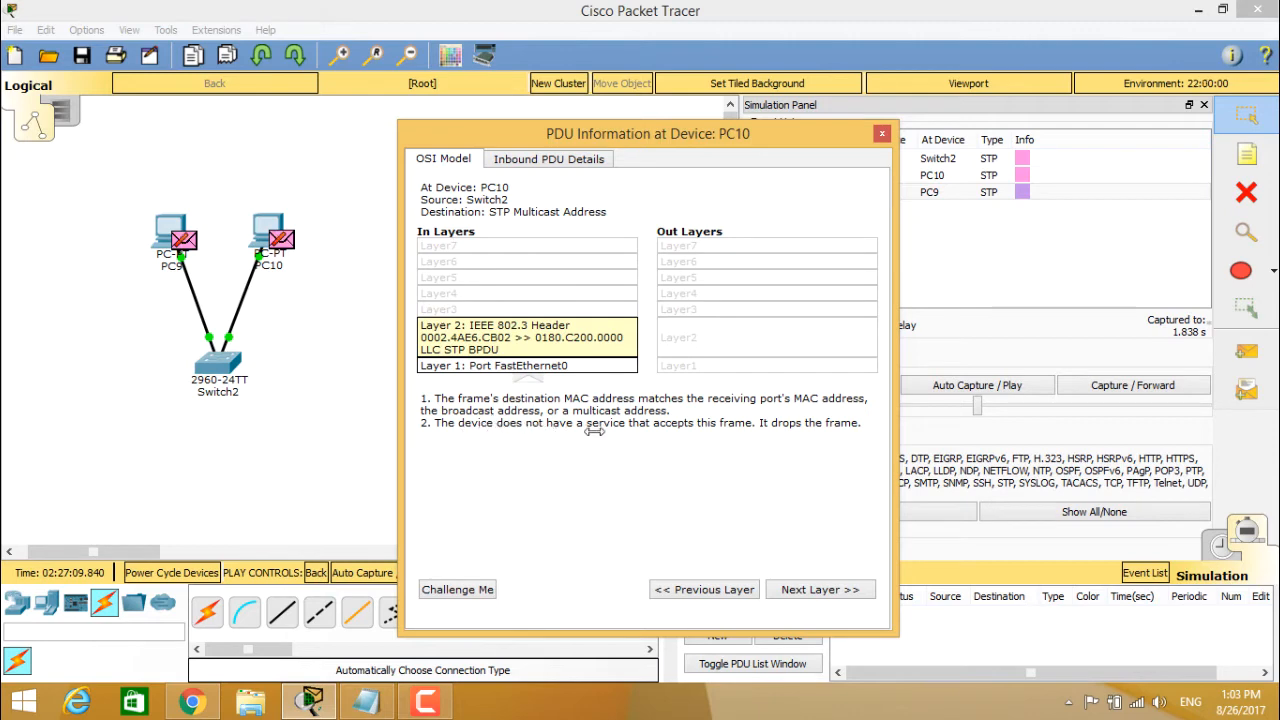
Review PC10's inbound STP BPDU header fields and close its PDU information window.
double_click(736, 422)
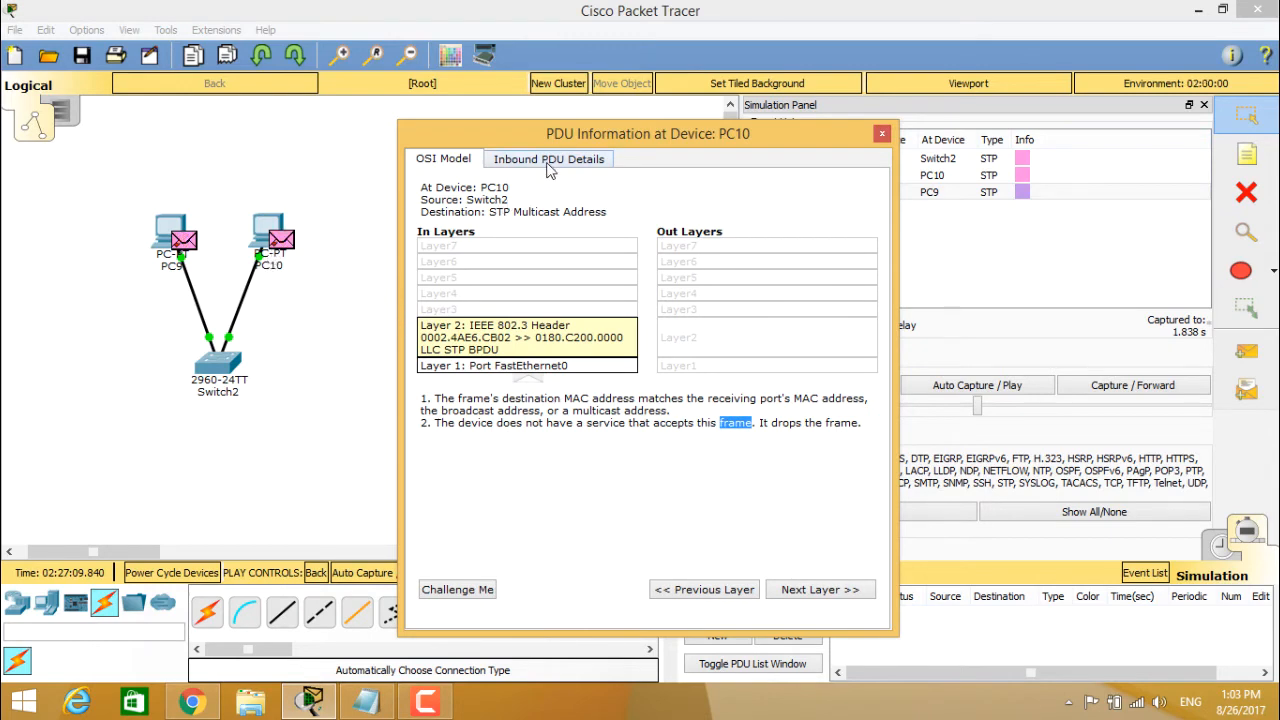
left_click(548, 158)
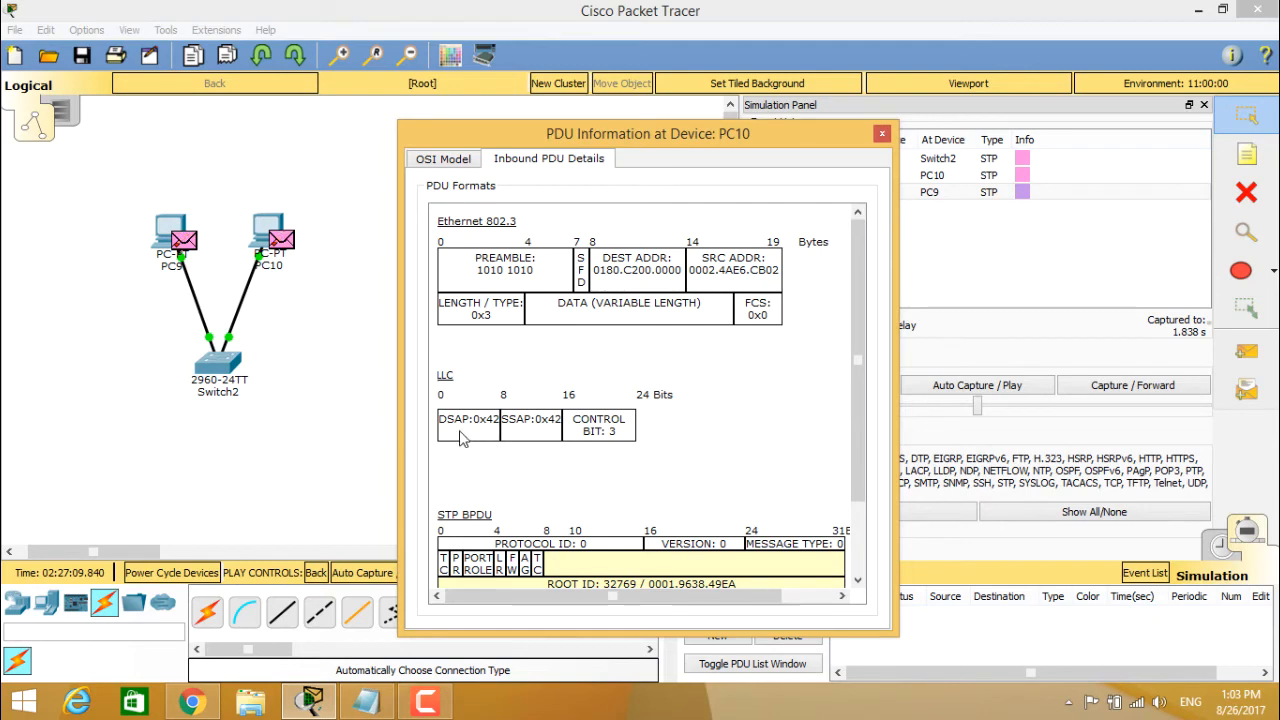
scroll("down", 3)
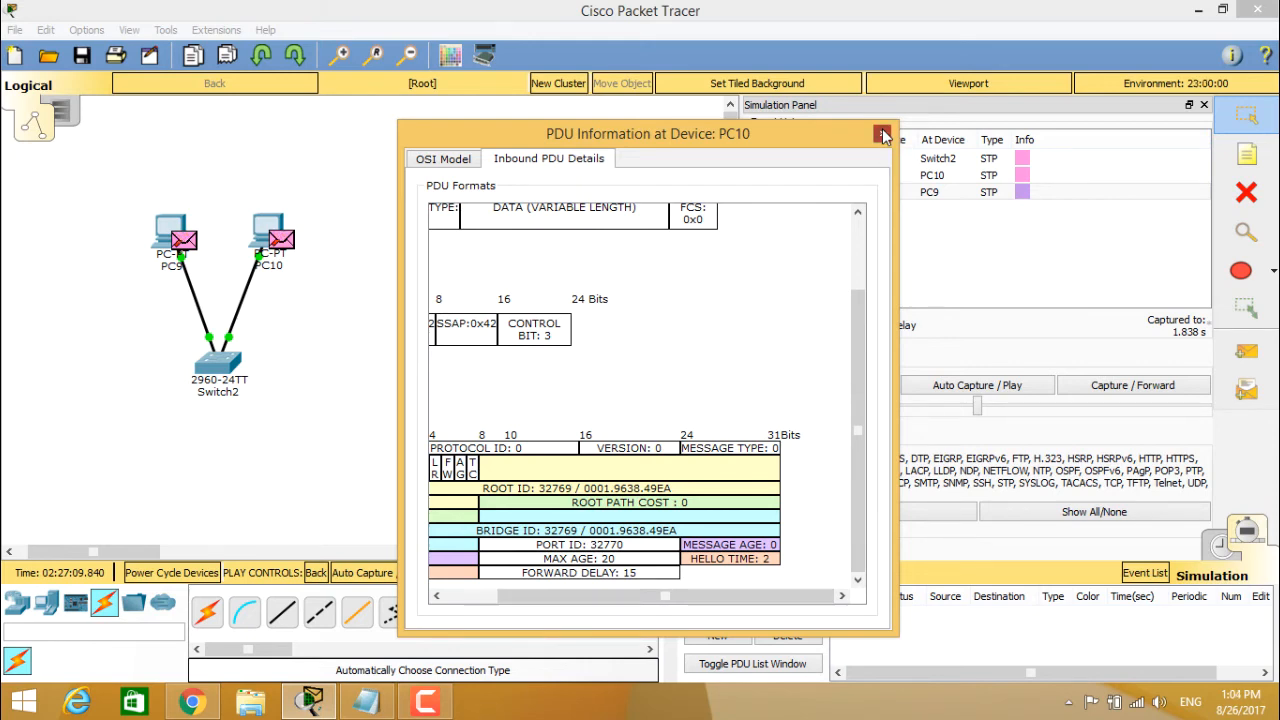
left_click(444, 158)
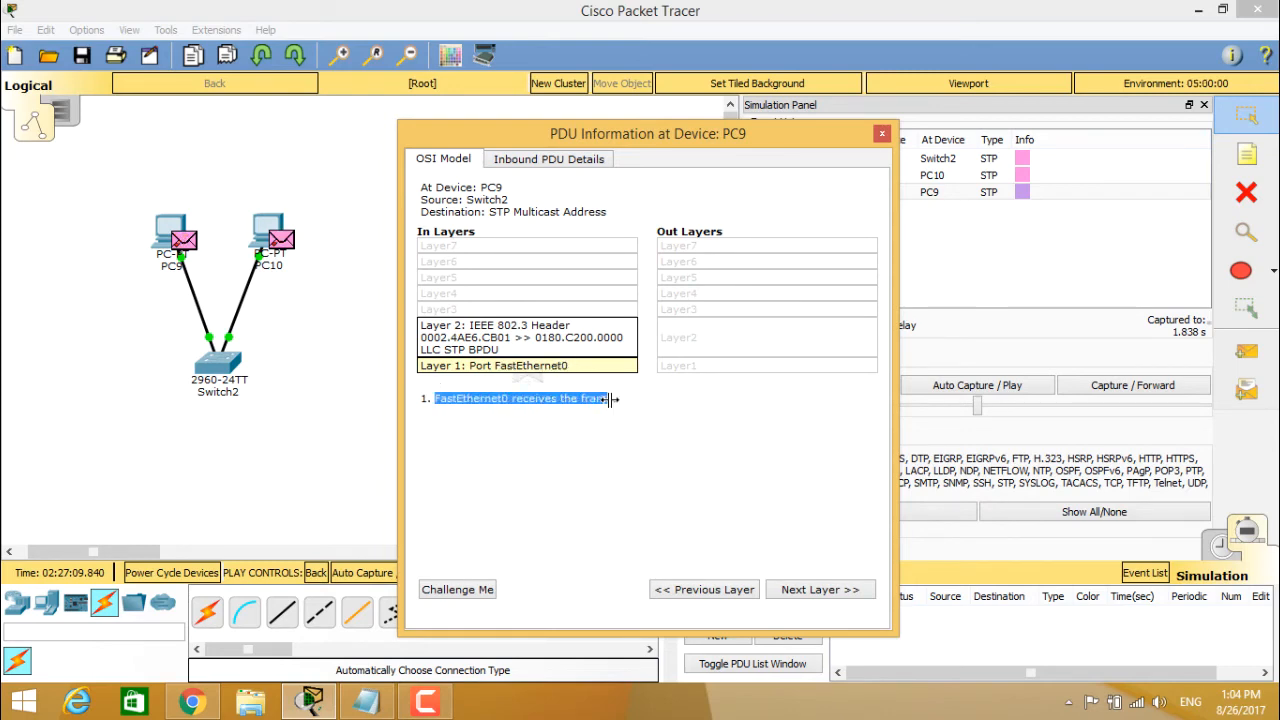
Review PC9's inbound STP BPDU field breakdown and close its PDU information window.
left_click(524, 336)
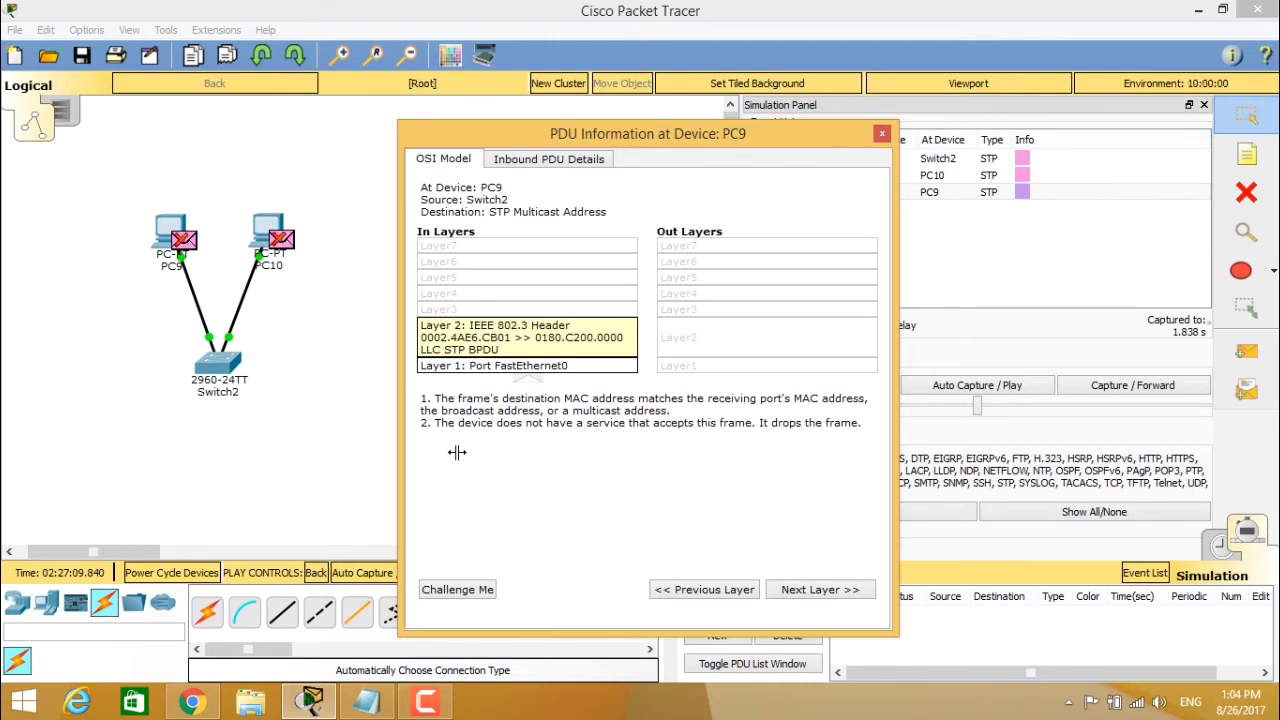
left_click(548, 158)
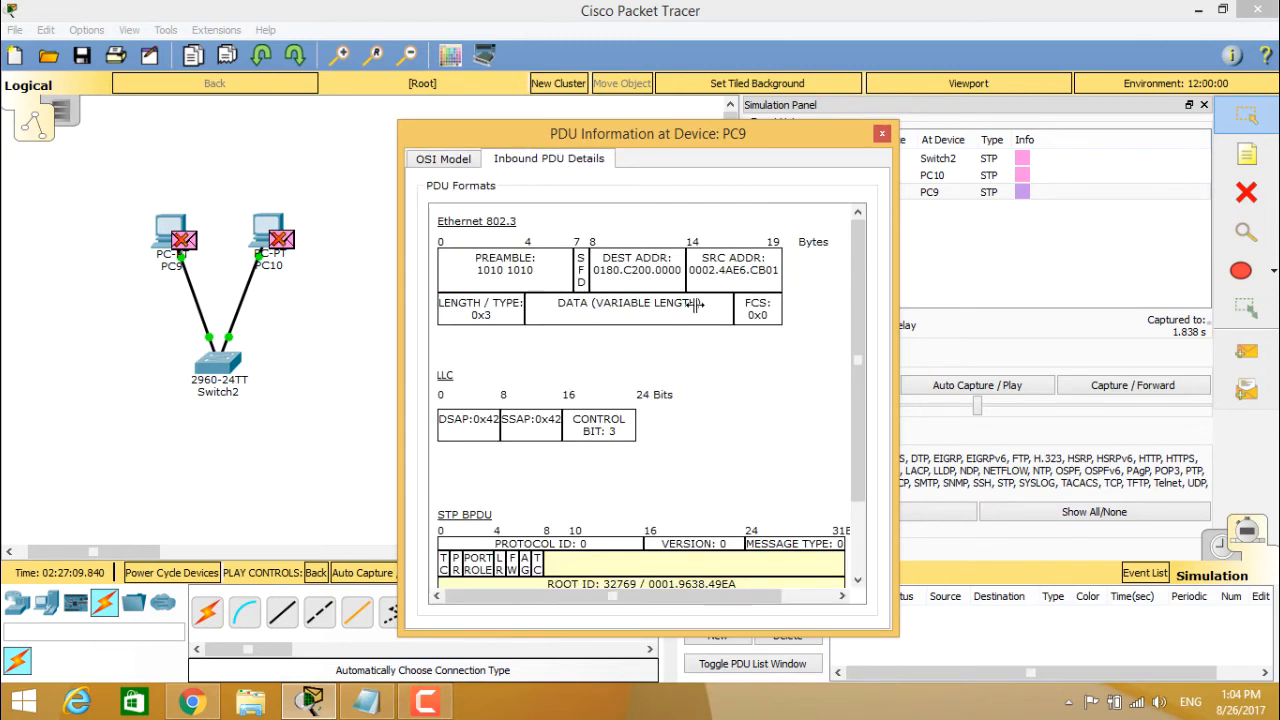
scroll("down", 3)
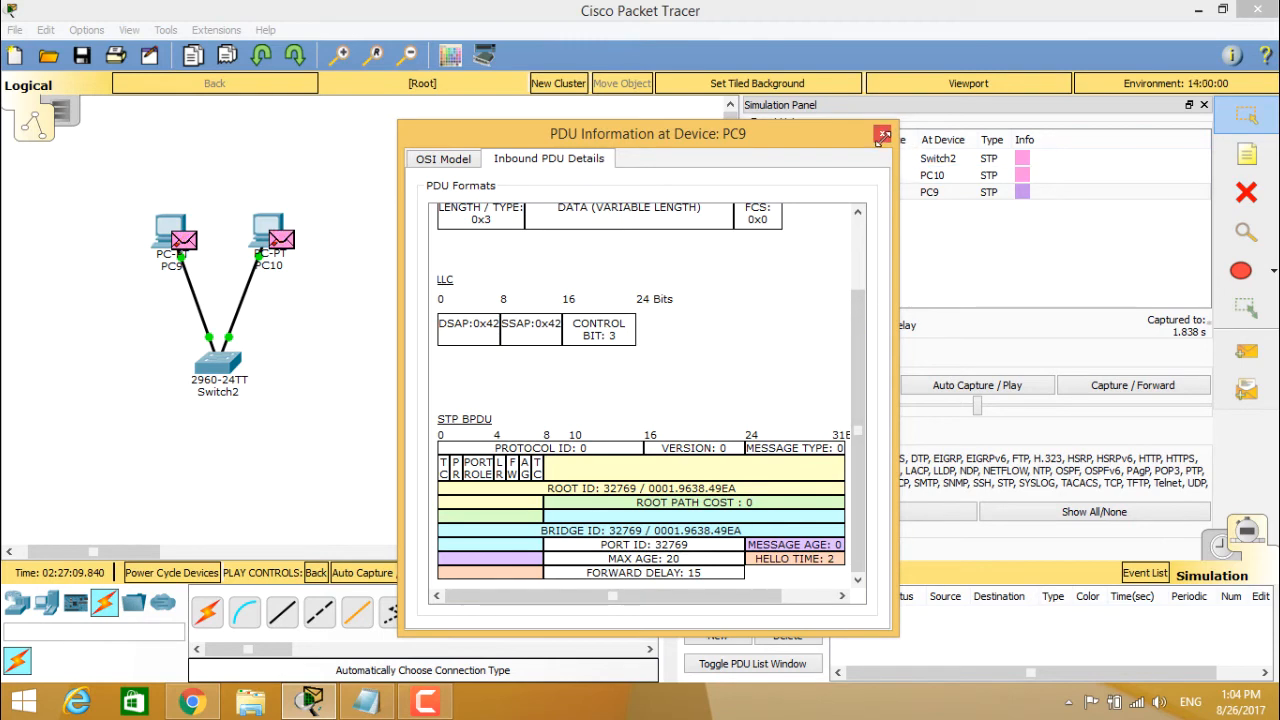
left_click(882, 134)
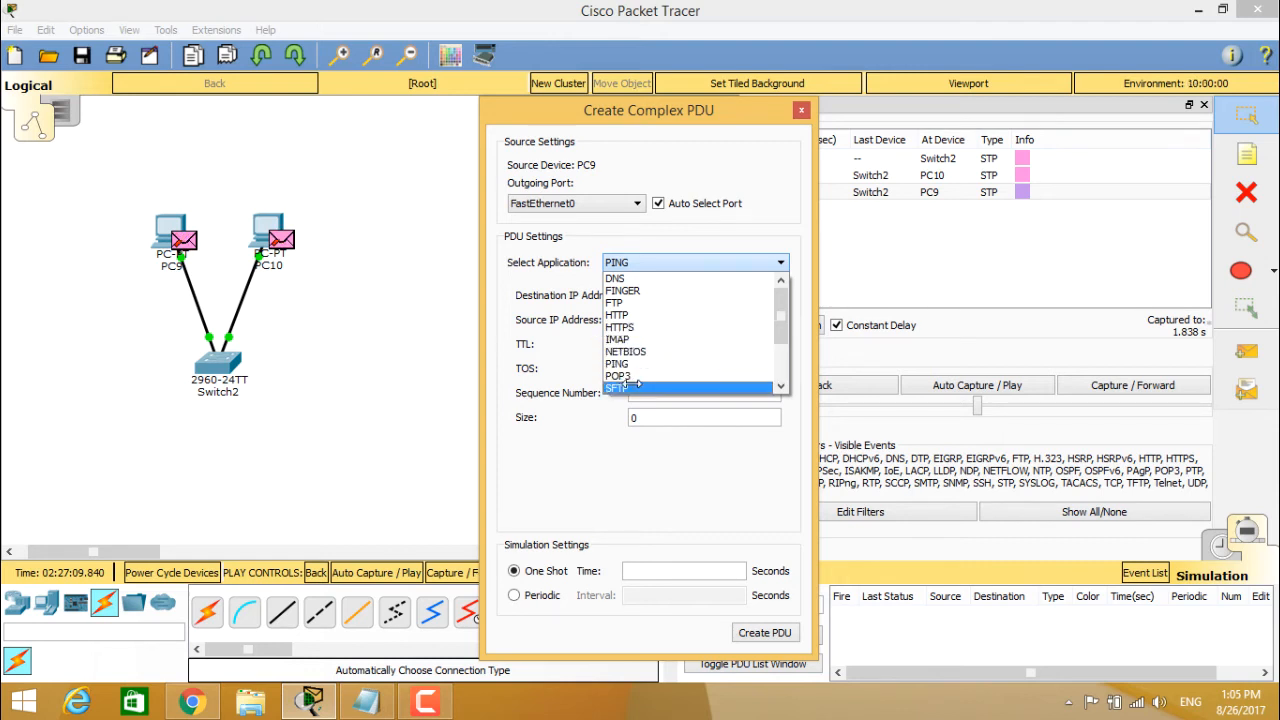
scroll("down", 3)
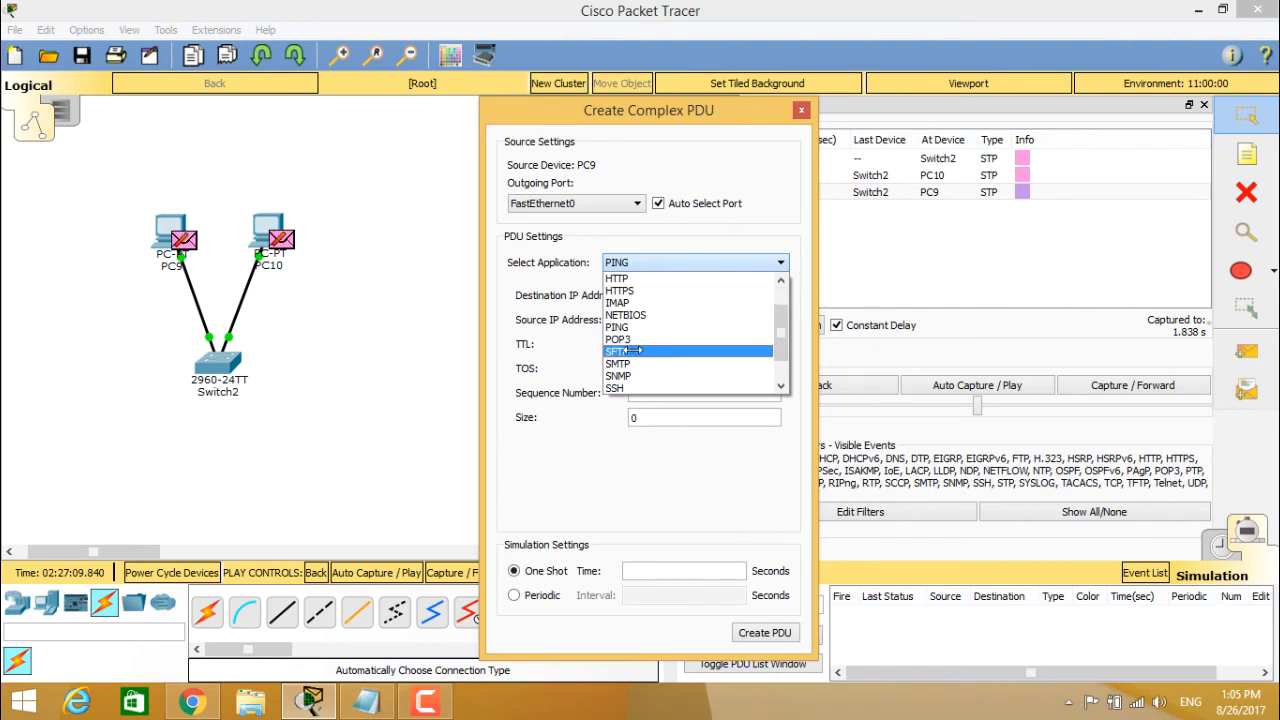
left_click(616, 328)
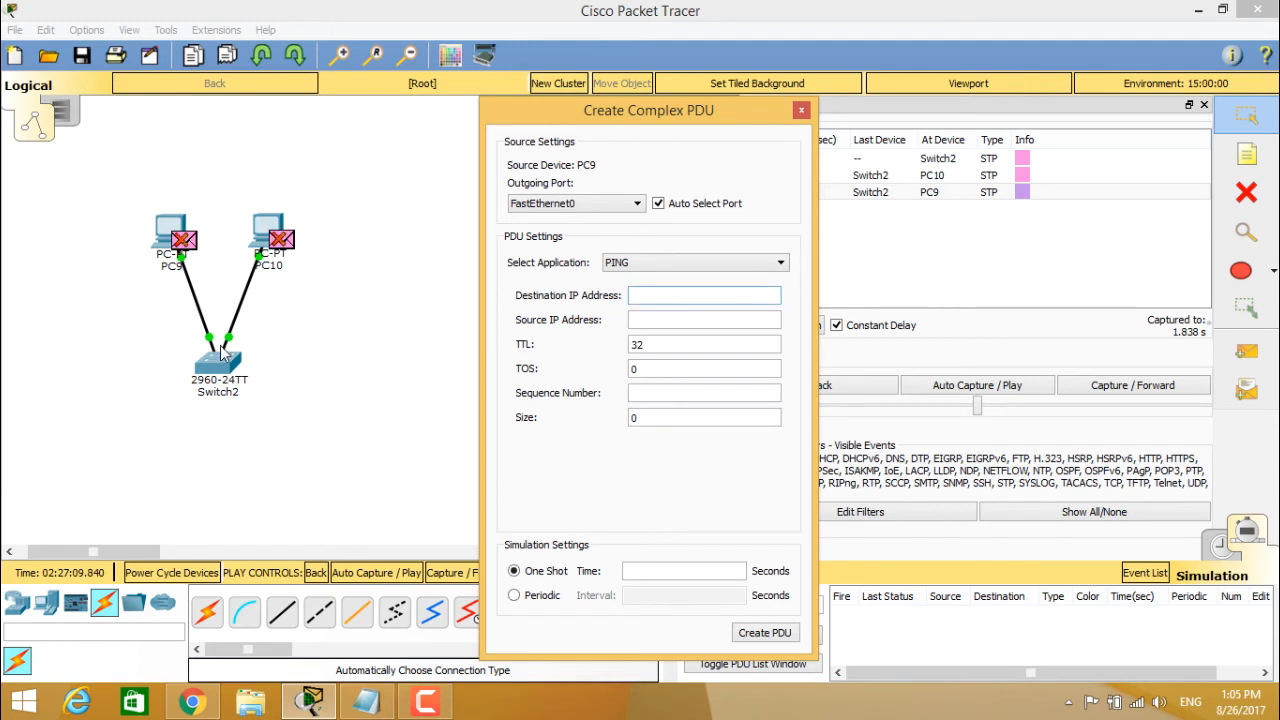
left_click(704, 296)
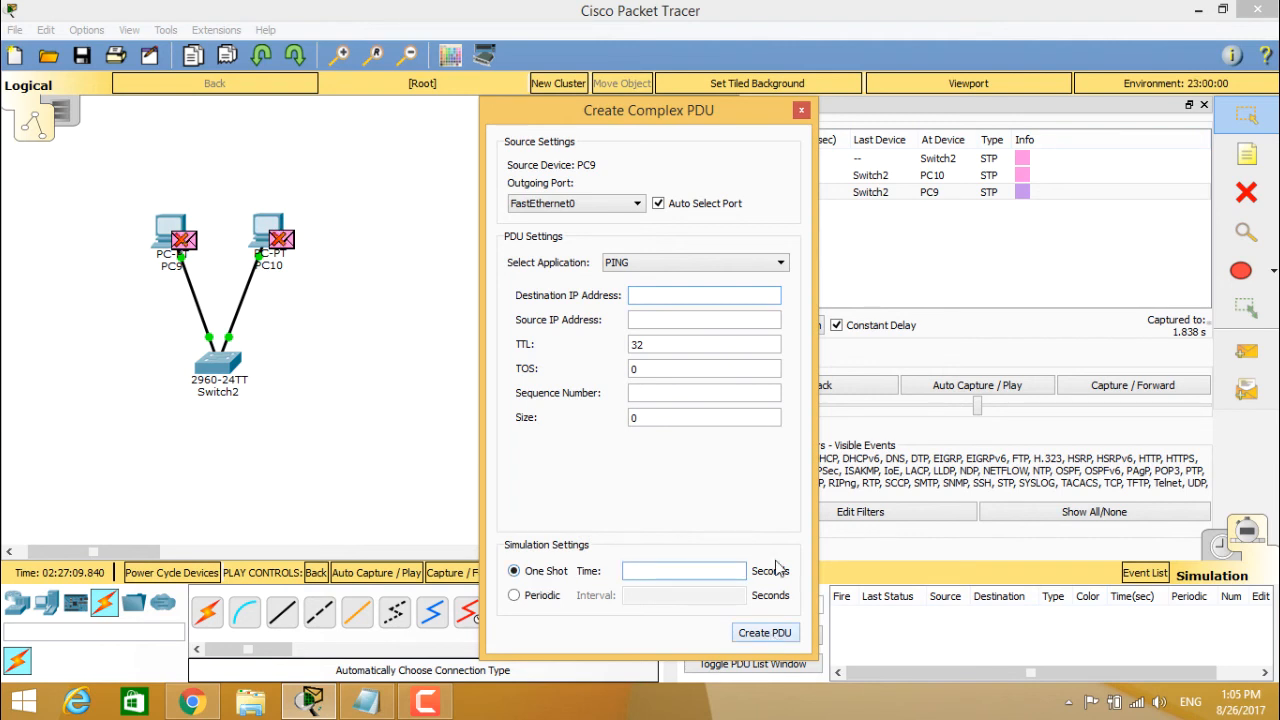
left_click(800, 110)
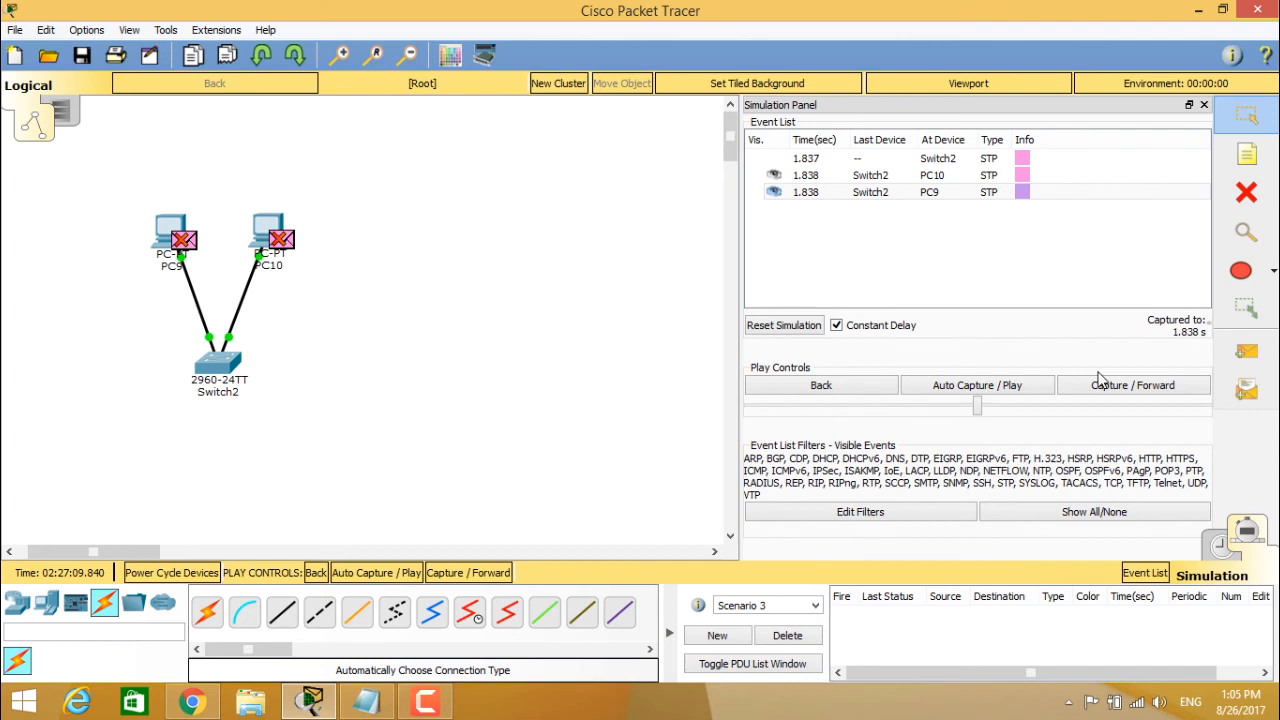
Step forward to capture a DTP frame at Switch2 at 2.877 s, then hide and reshow the event list.
left_click(1132, 384)
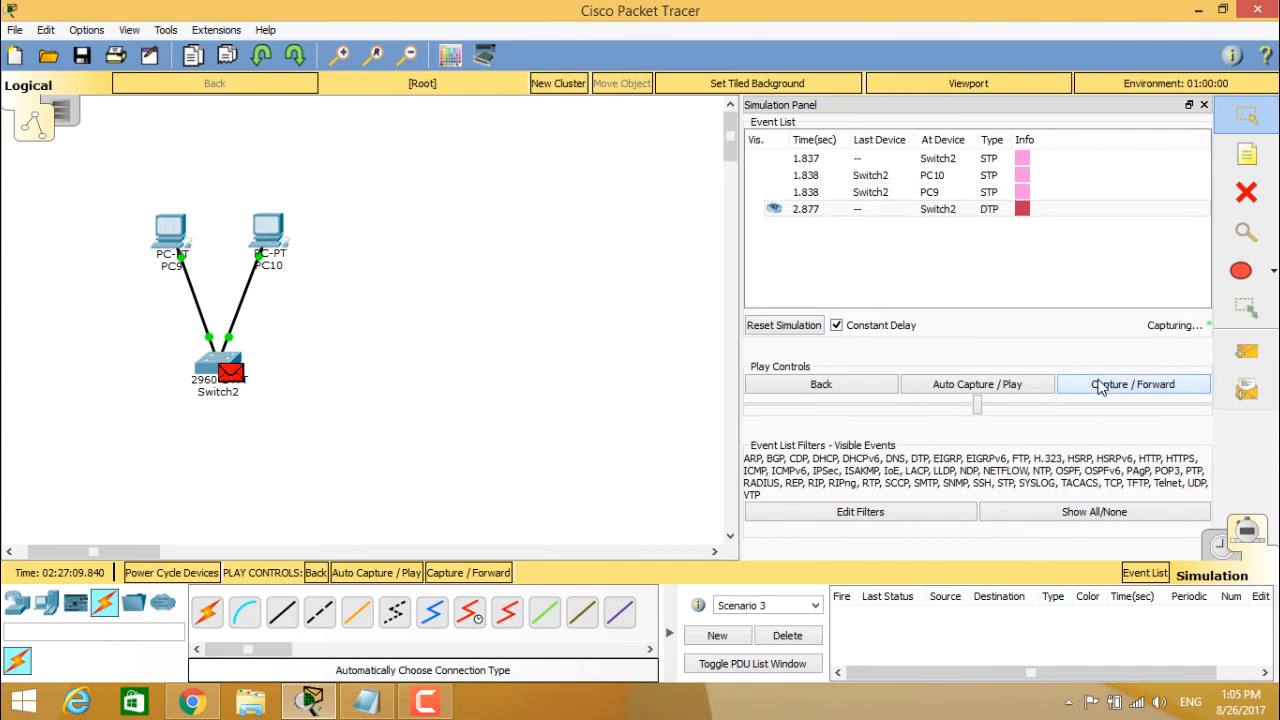
left_click(1132, 384)
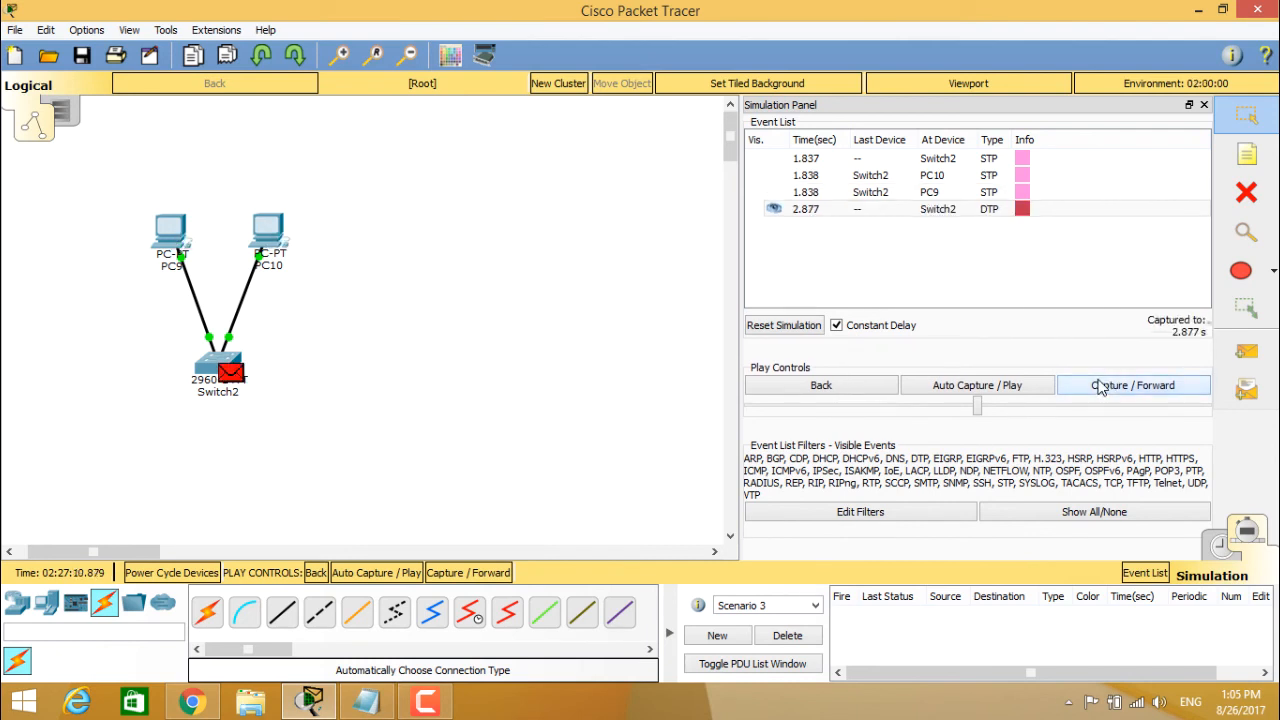
left_click(1132, 384)
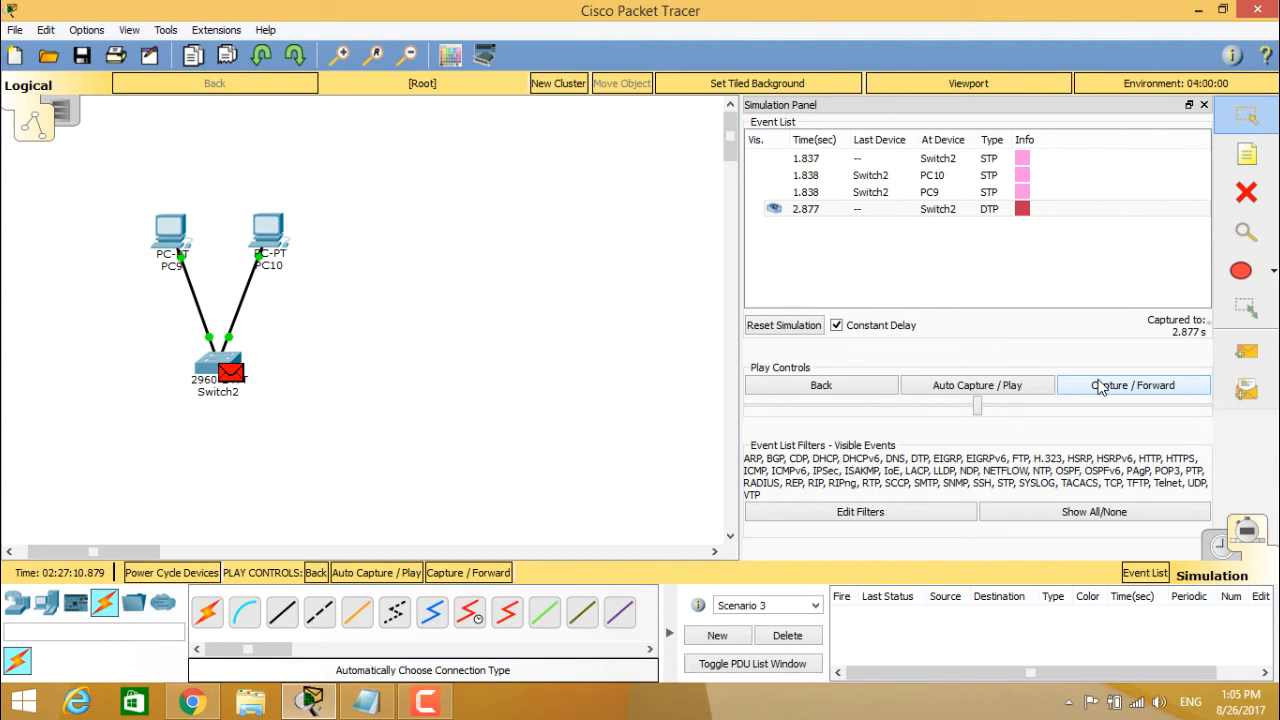
left_click(1132, 384)
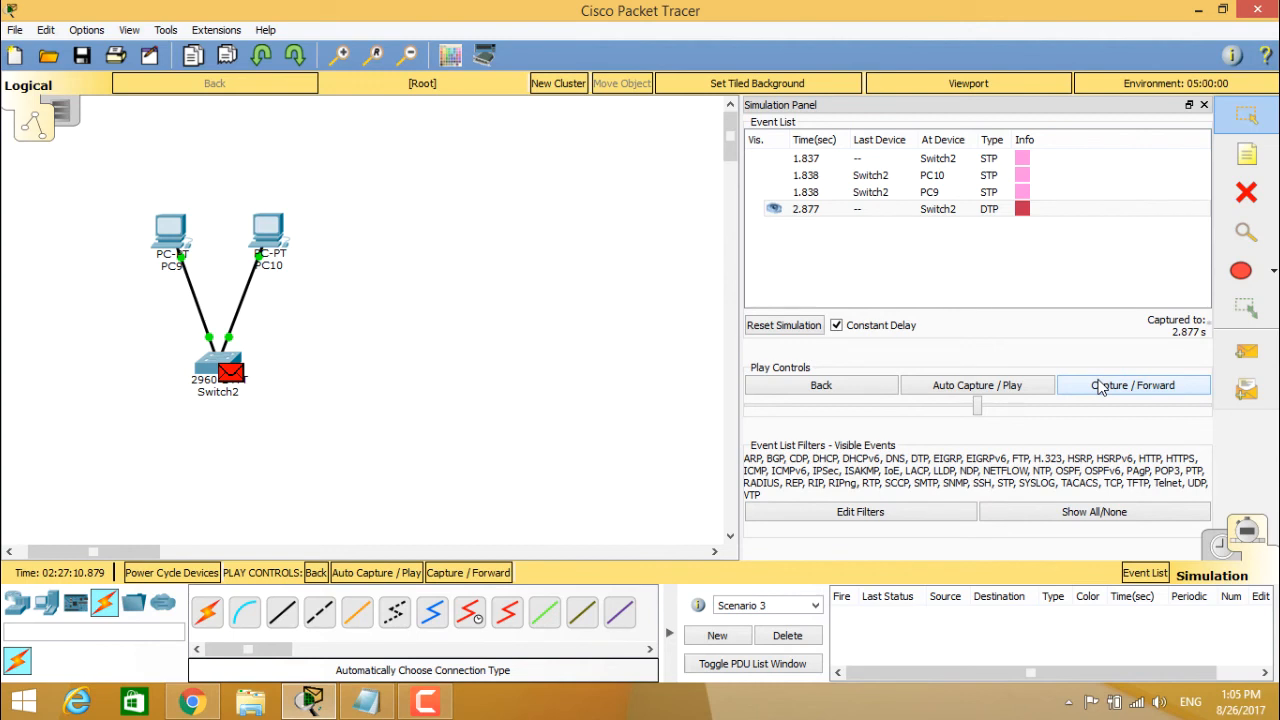
left_click(1144, 572)
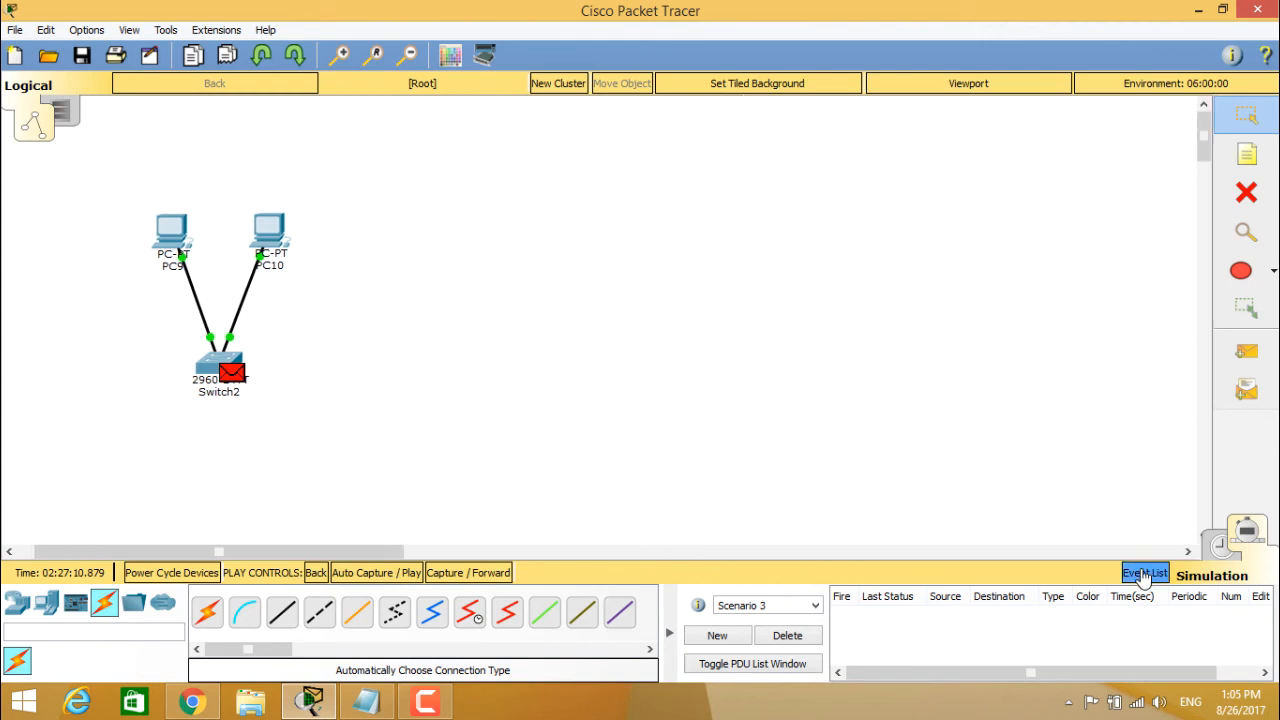
left_click(1144, 572)
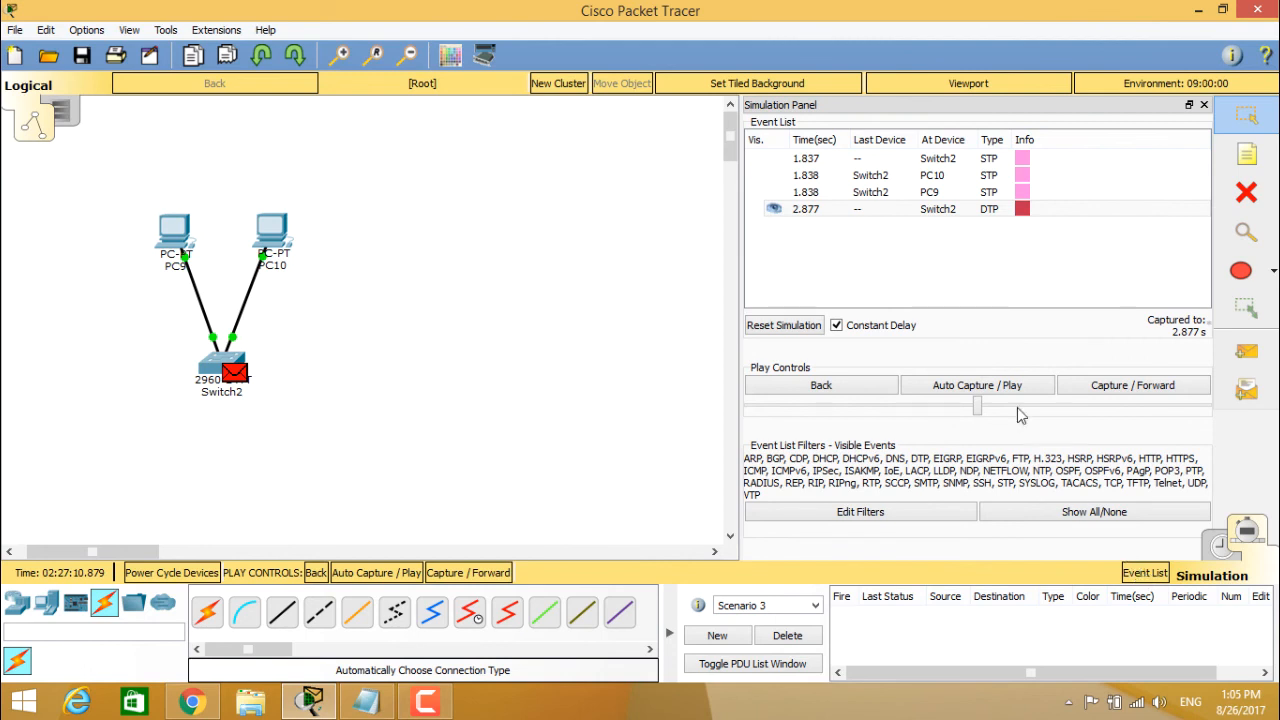
Select the Switch2 and PC10 STP events, then capture a DTP frame to PC10 and a new Switch2 STP event.
left_click(806, 158)
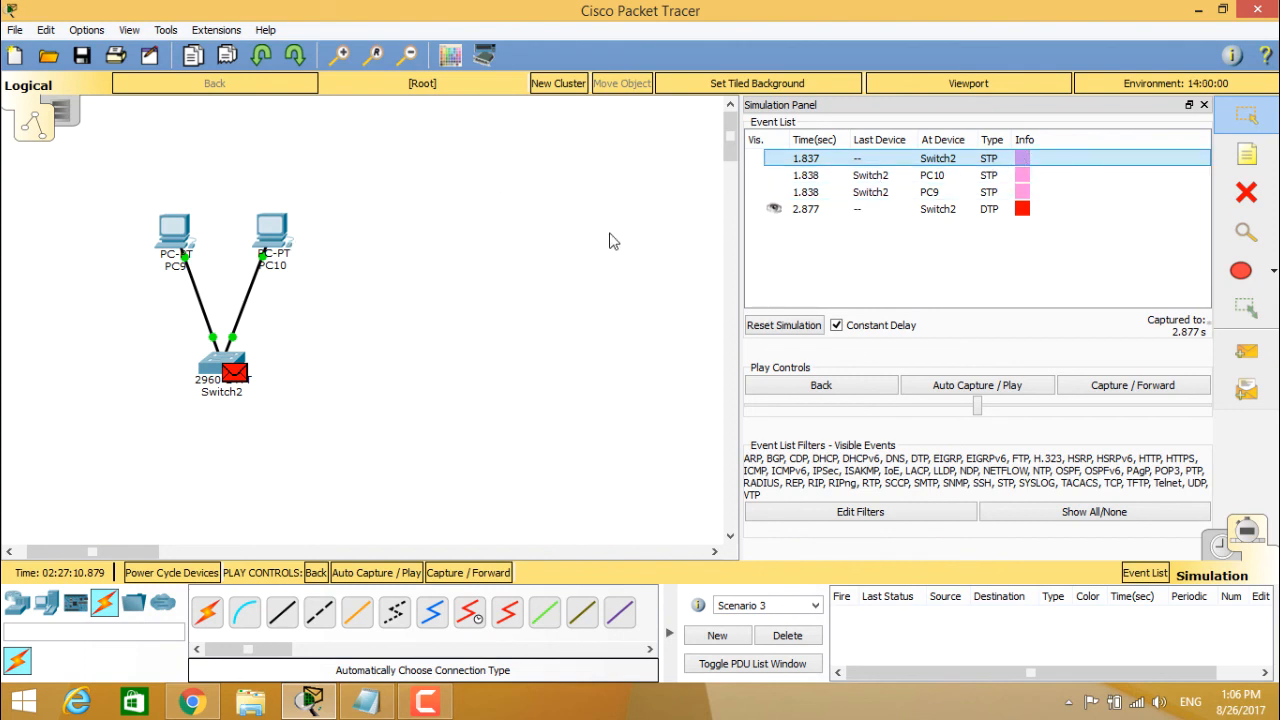
left_click(880, 176)
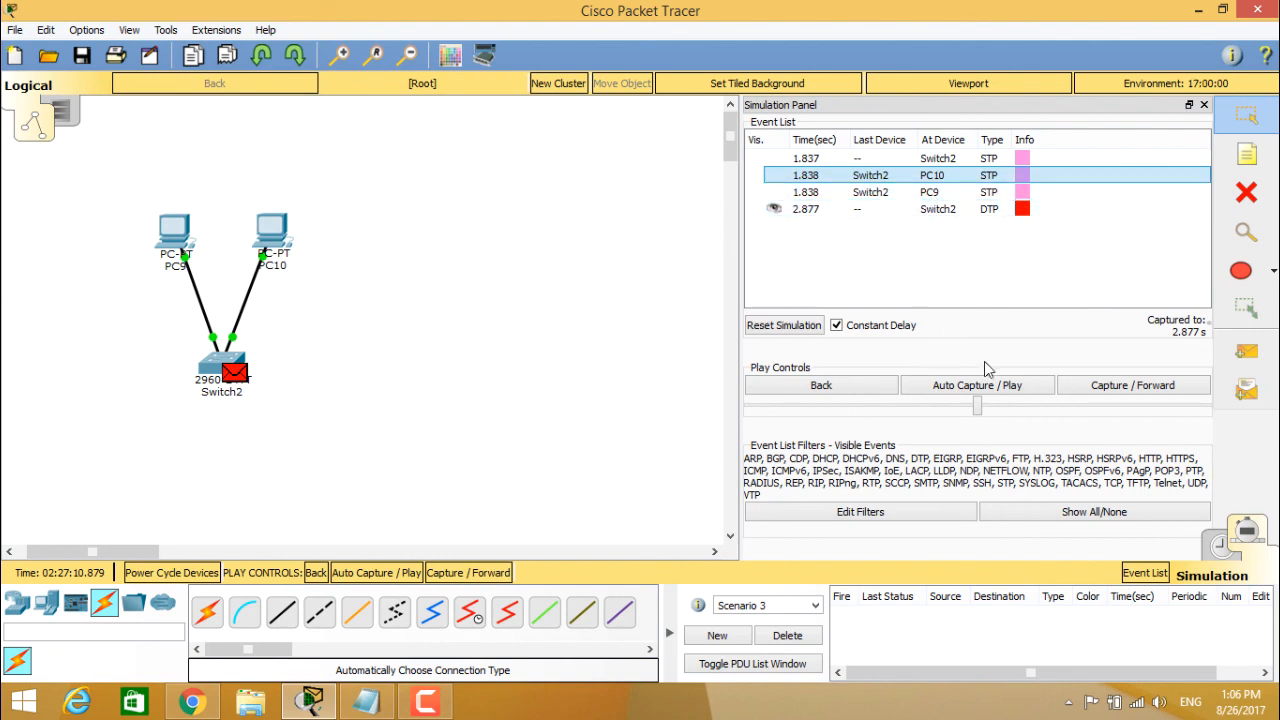
left_click(1132, 384)
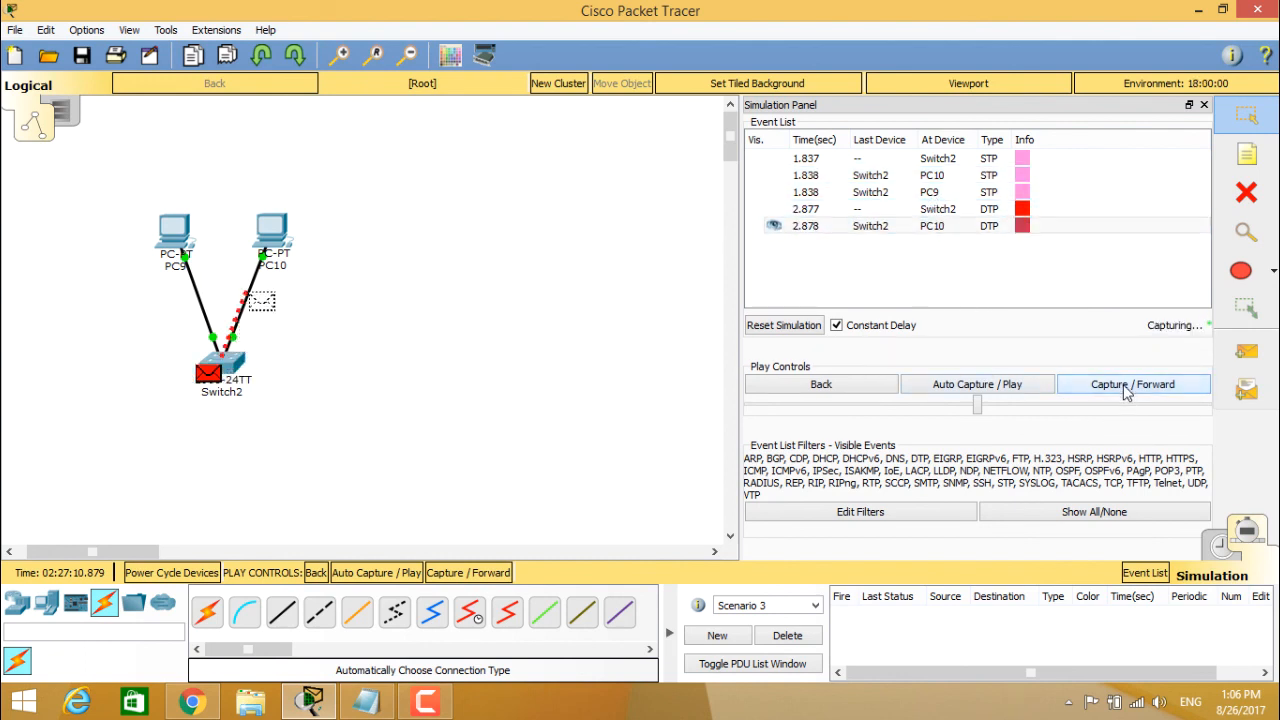
left_click(1132, 384)
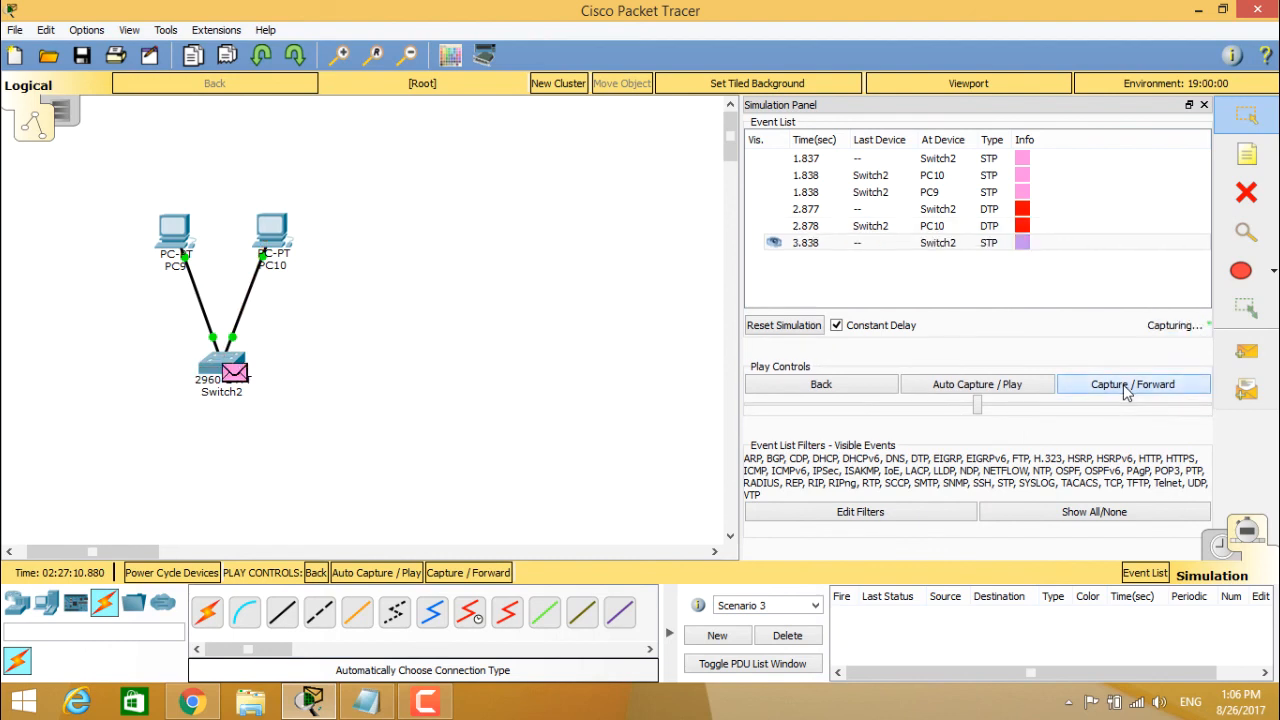
left_click(1132, 384)
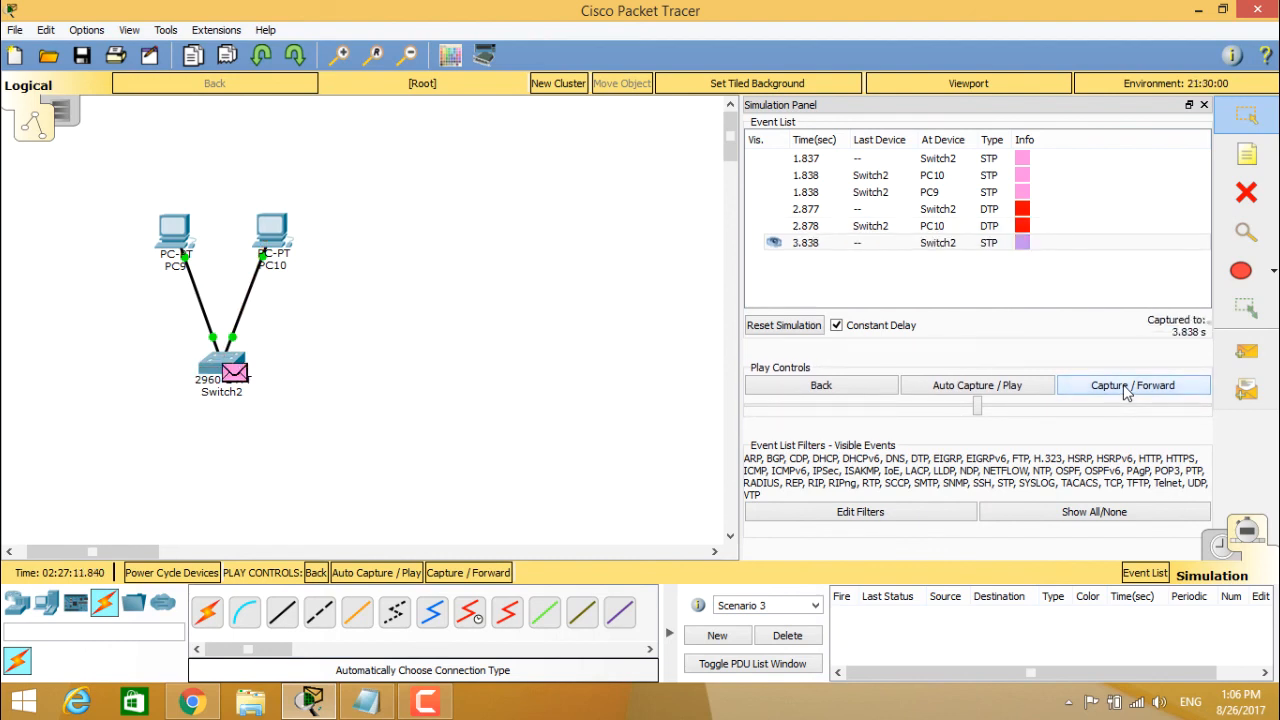
left_click(1132, 384)
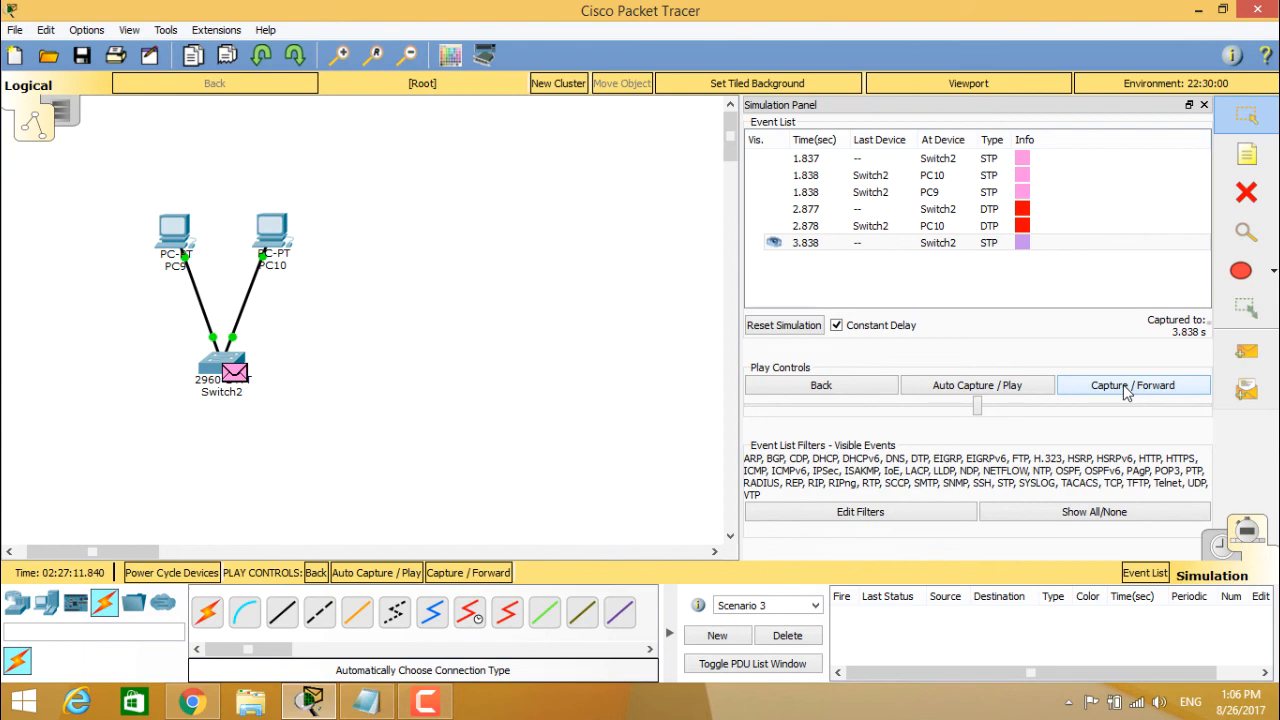